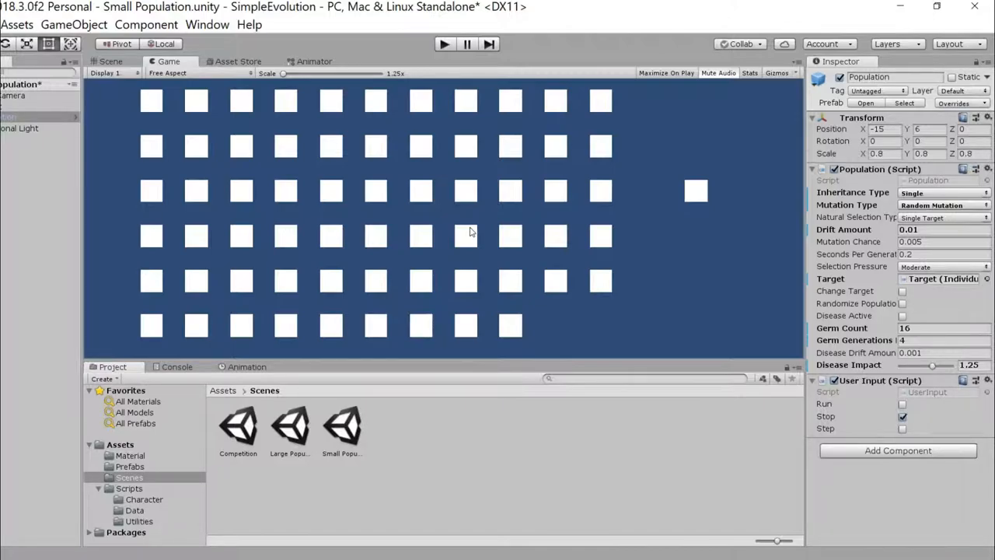
pyautogui.moveTo(394, 258)
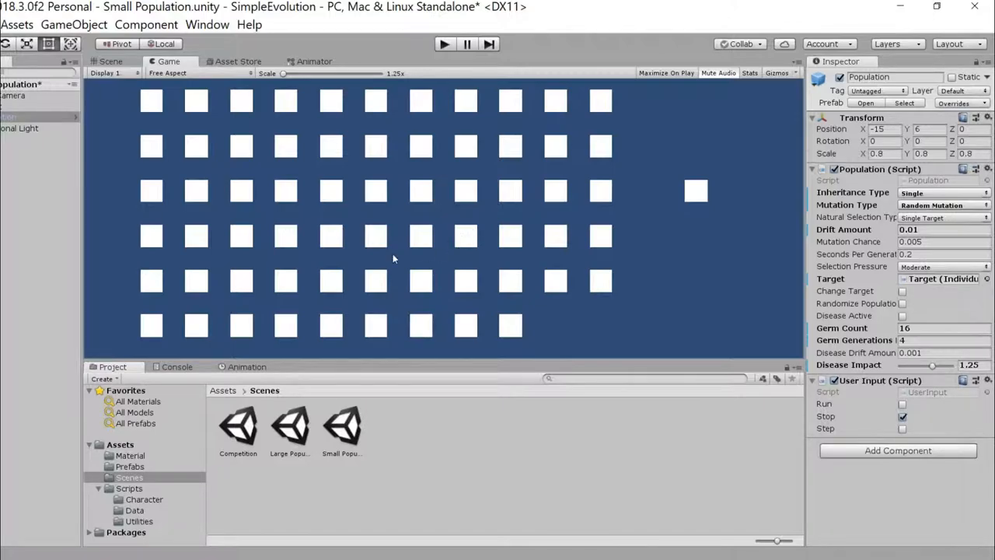
pyautogui.moveTo(367, 223)
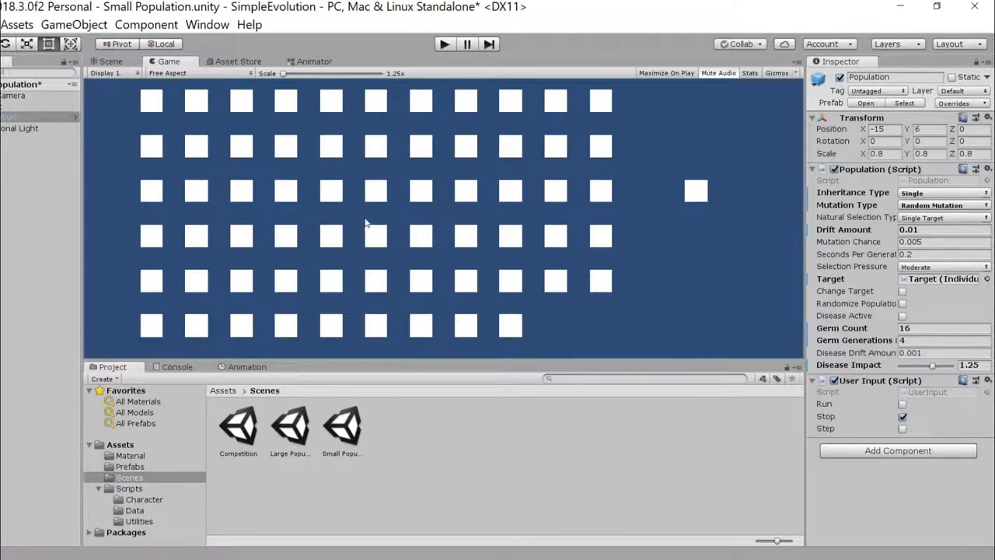
pyautogui.moveTo(404, 188)
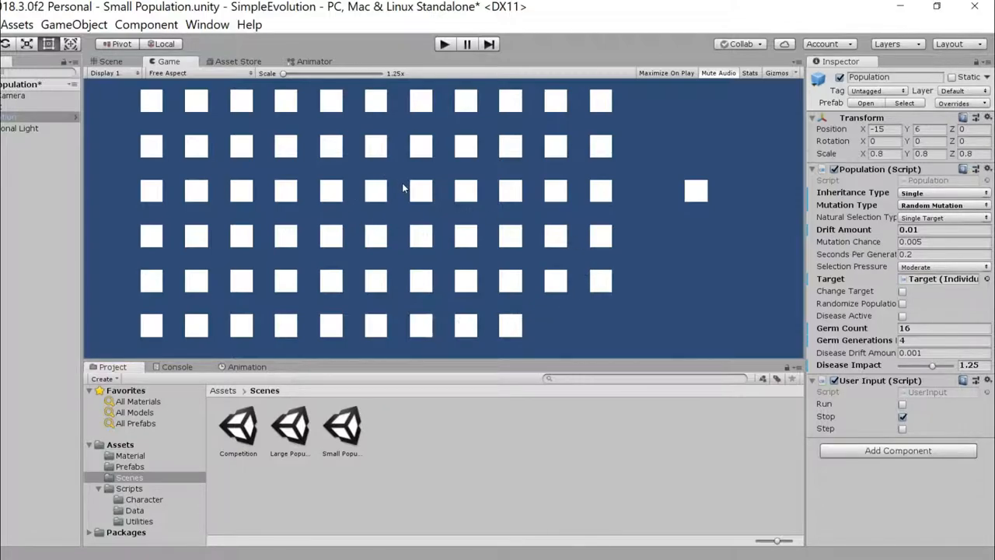
pyautogui.moveTo(398, 248)
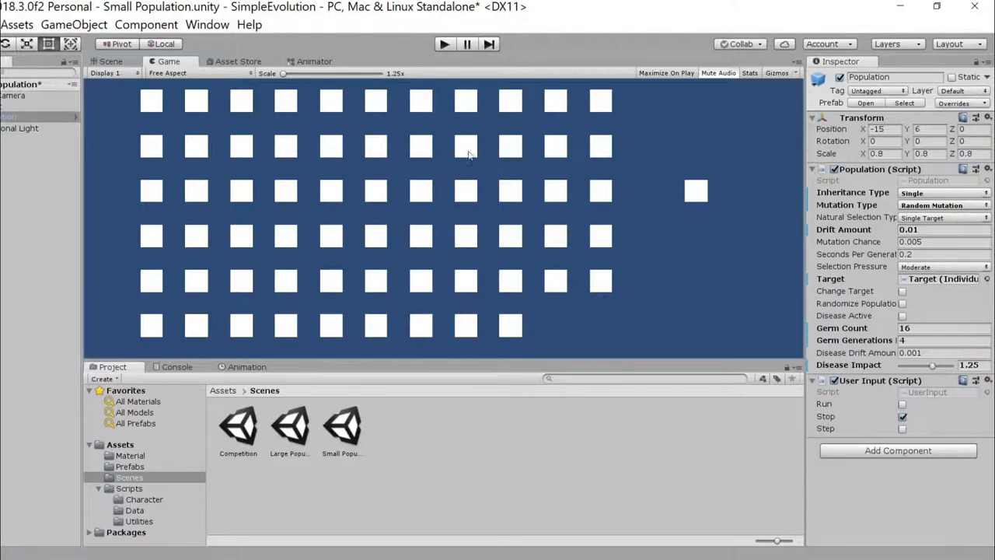
pyautogui.moveTo(242, 190)
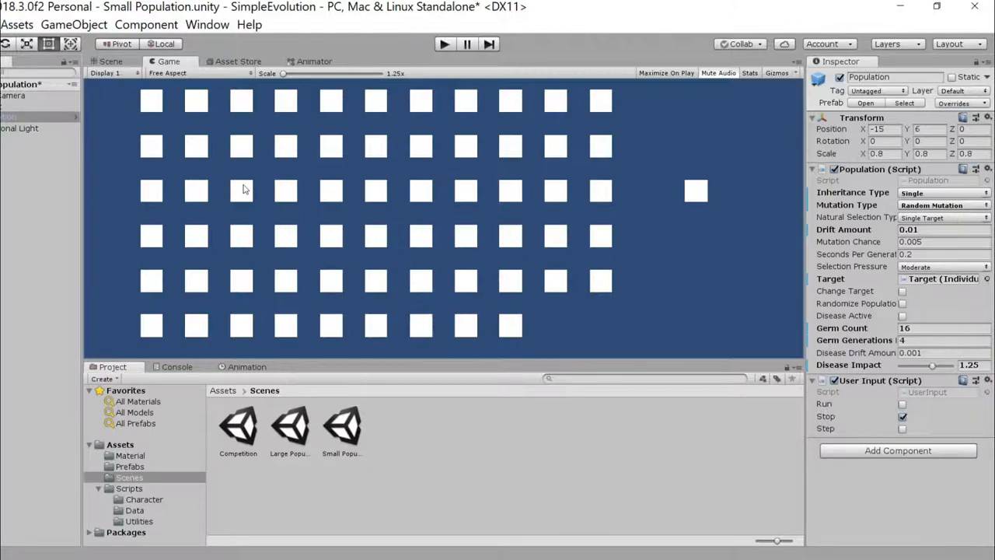
pyautogui.moveTo(395, 373)
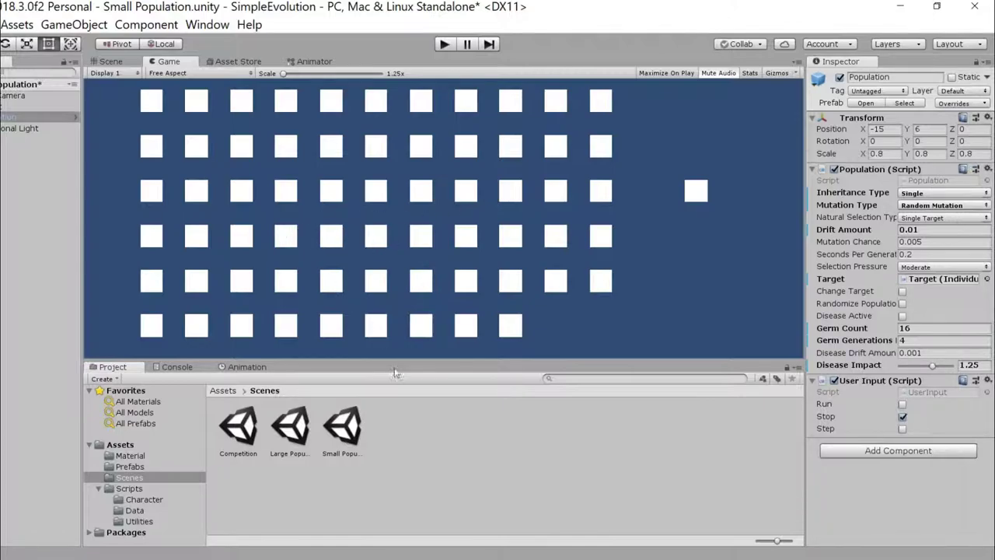
# Enter play mode to run the Small Population scene with its grid of white squares
pyautogui.click(444, 44)
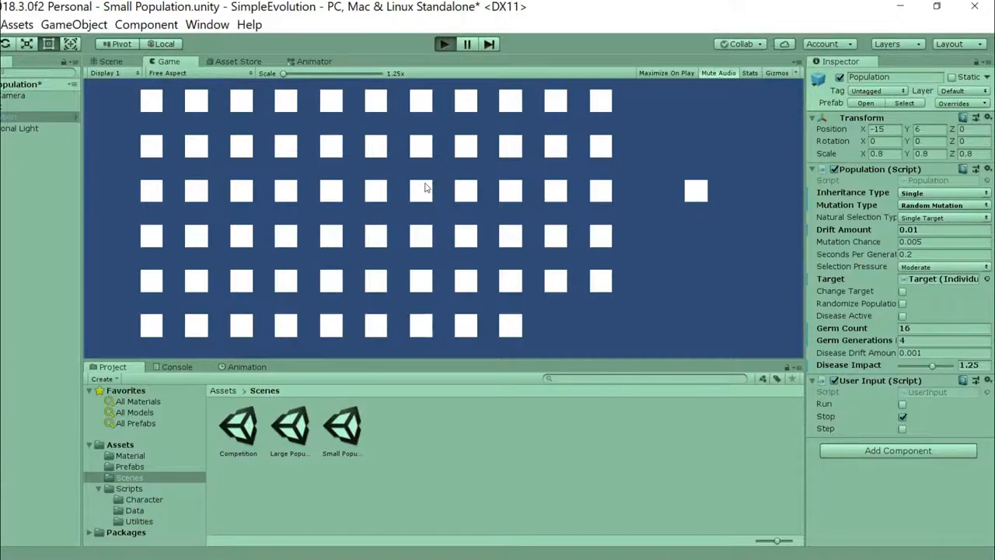
# Evolve the population into varied coloured rectangles and stop pausing between generations
pyautogui.click(443, 43)
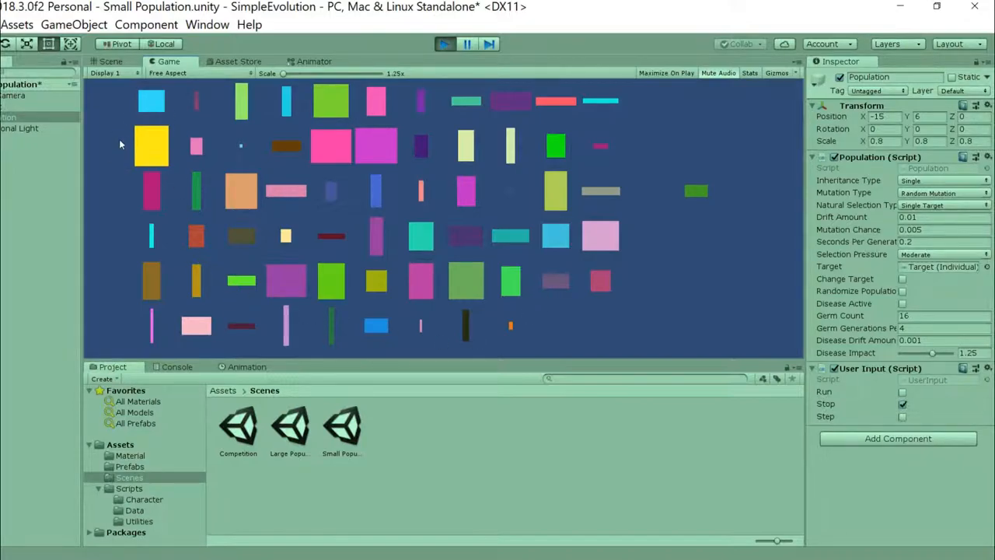
pyautogui.moveTo(155, 117)
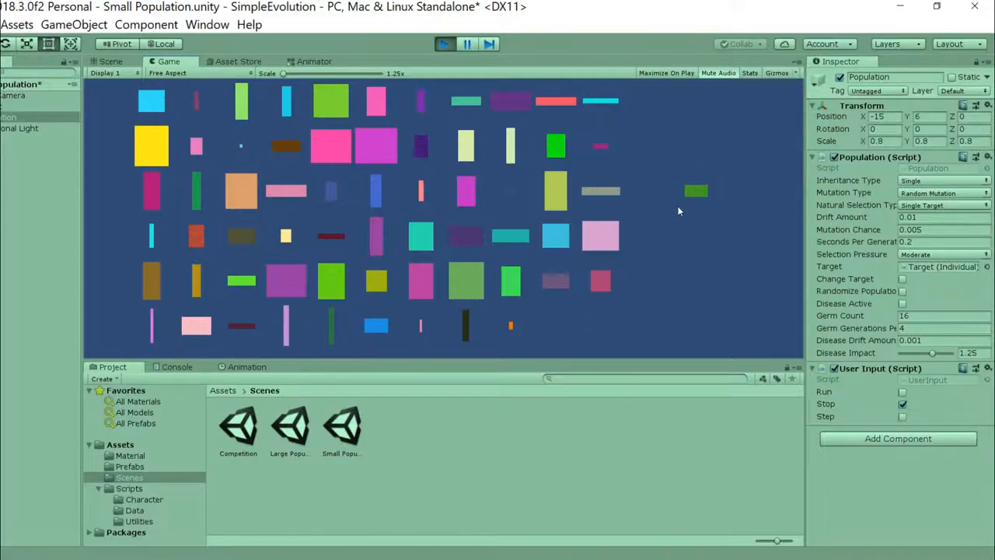
pyautogui.moveTo(659, 274)
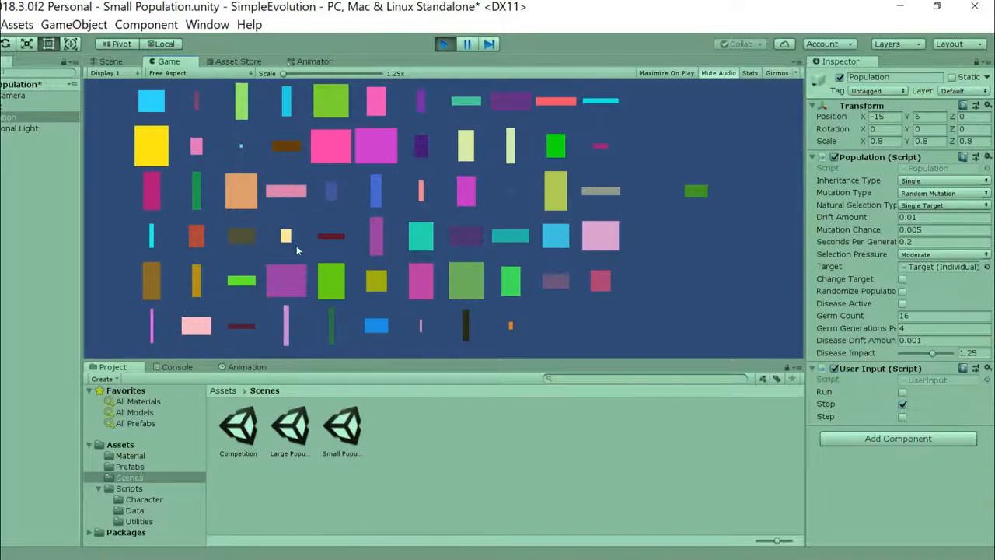
pyautogui.moveTo(588, 325)
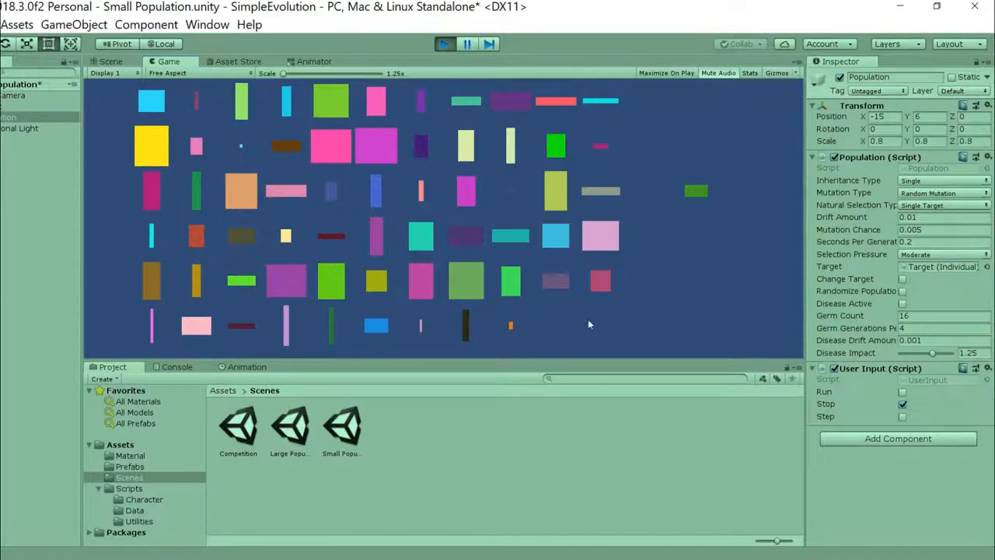
pyautogui.click(900, 405)
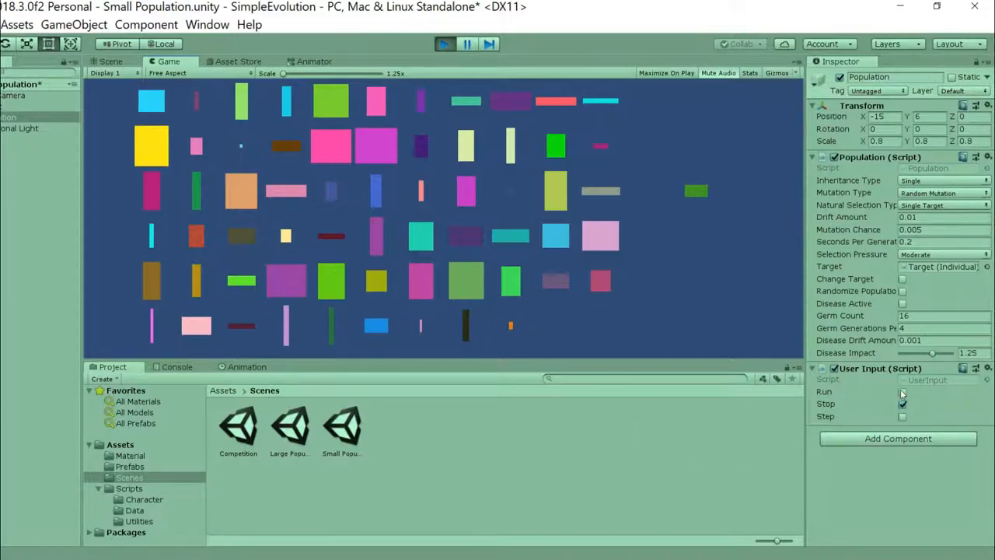
# Enable continuous running so the population converges into uniform green rectangles
pyautogui.click(900, 391)
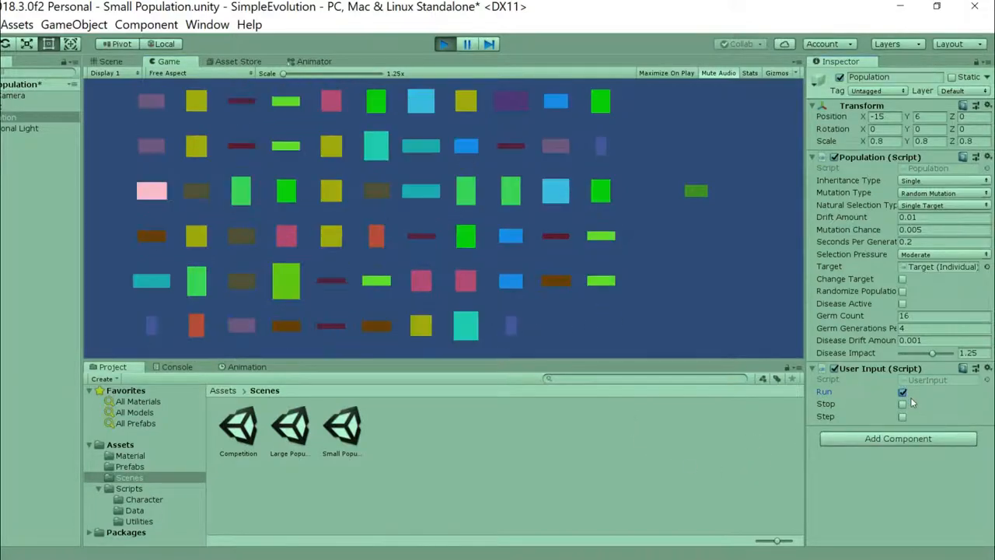
pyautogui.click(902, 391)
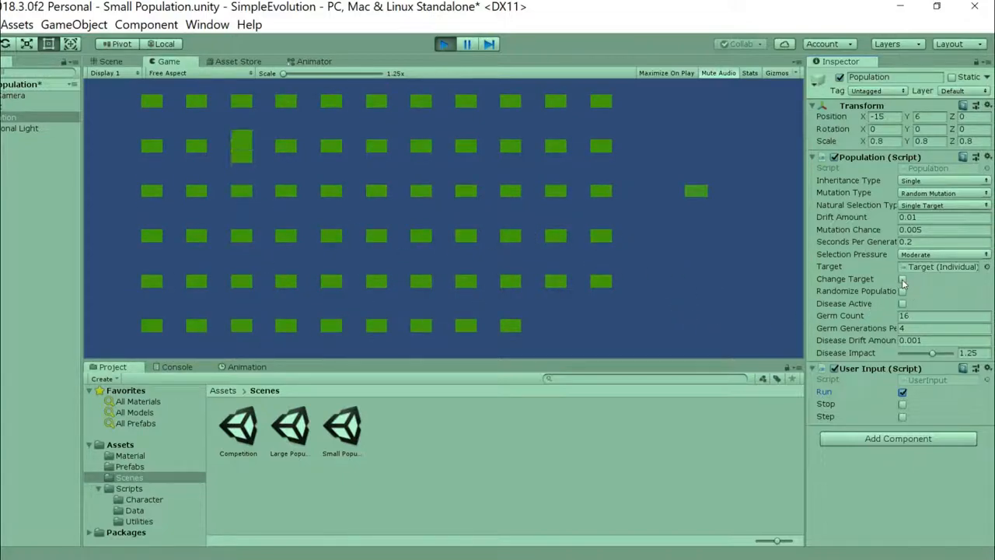
# Enable Change Target so the population evolves into purple upright rectangles
pyautogui.click(902, 278)
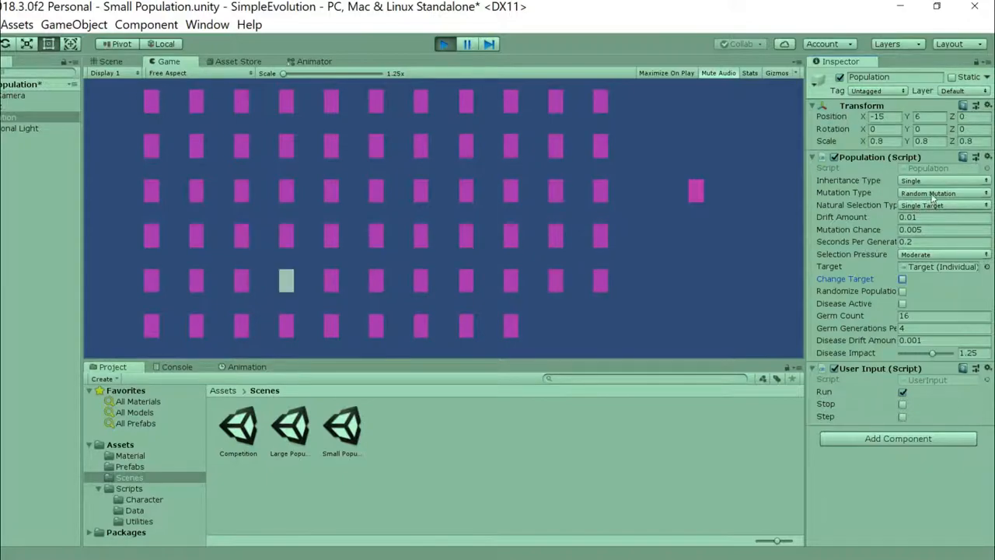
# Set Mutation Type to Drift and give the population a new target, drifting to brown wide rectangles
pyautogui.click(939, 192)
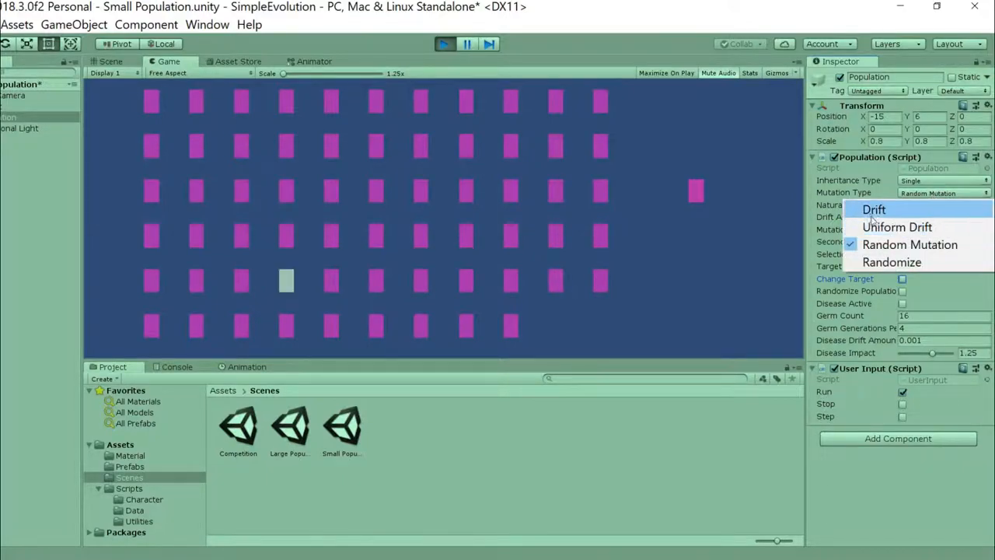
pyautogui.click(873, 208)
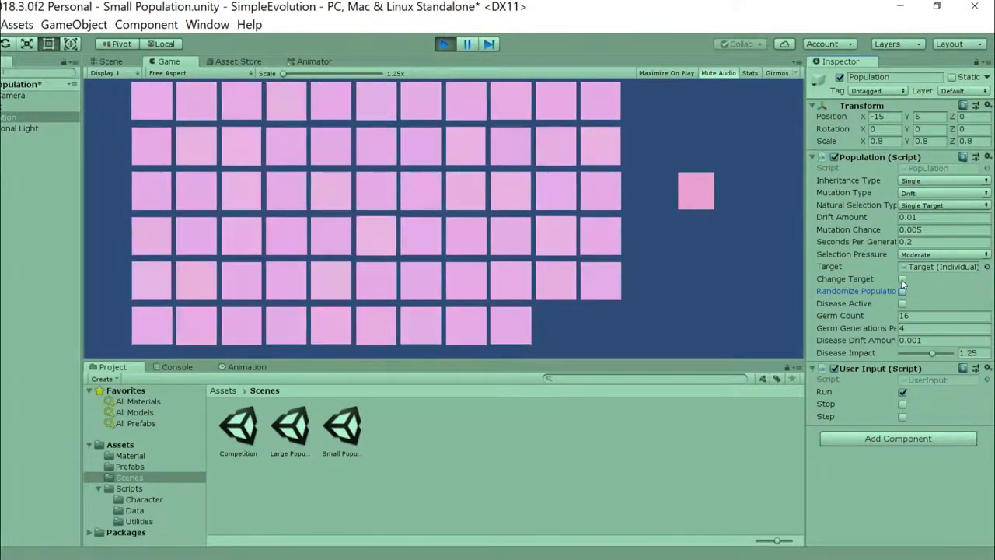
pyautogui.click(902, 278)
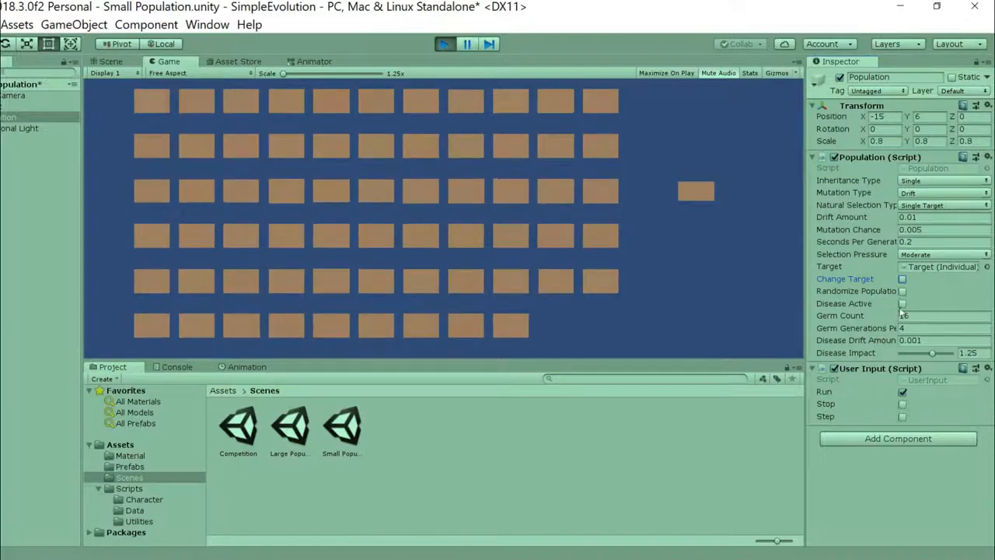
# Raise Drift Amount to 0.05 and retarget the population toward the new pink target
pyautogui.click(940, 218)
pyautogui.write('0.05')
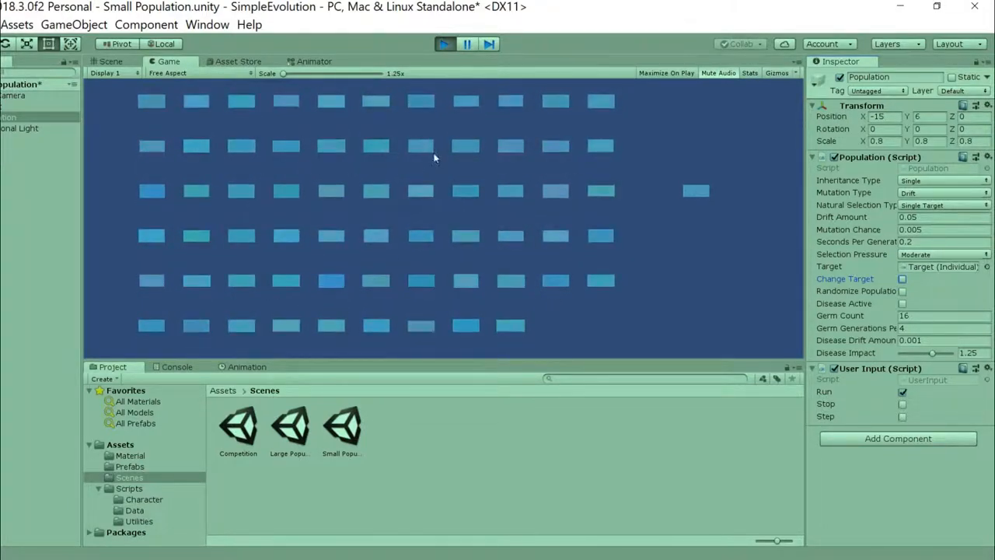
pyautogui.click(902, 278)
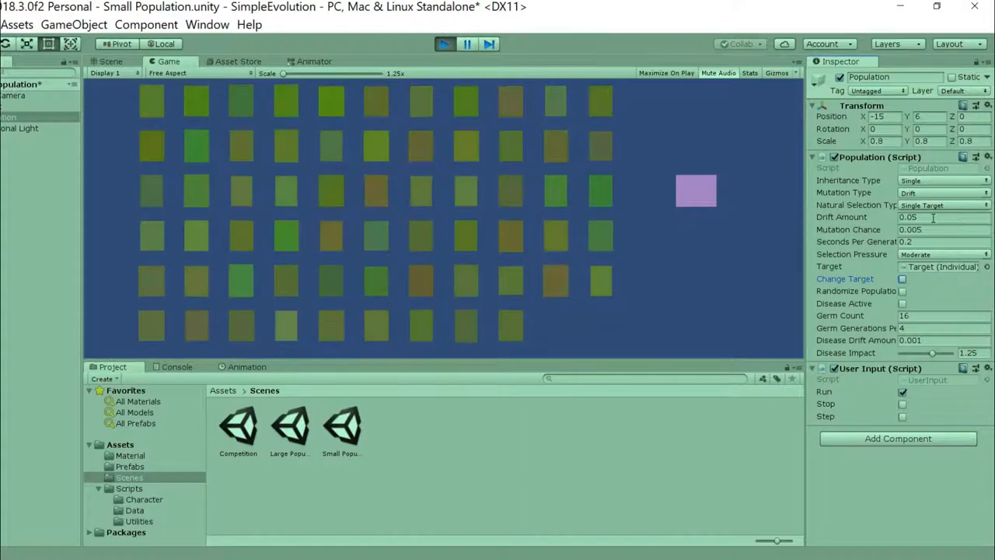
# Return Mutation Type to Random Mutation with drift 0.01, yielding purple rectangles
pyautogui.click(933, 218)
pyautogui.write('0.01')
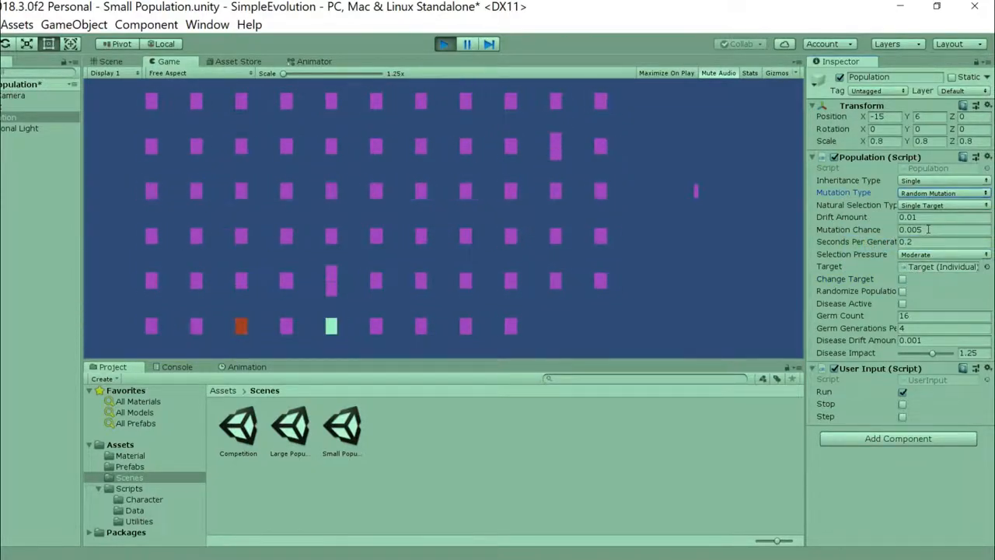
pyautogui.click(932, 230)
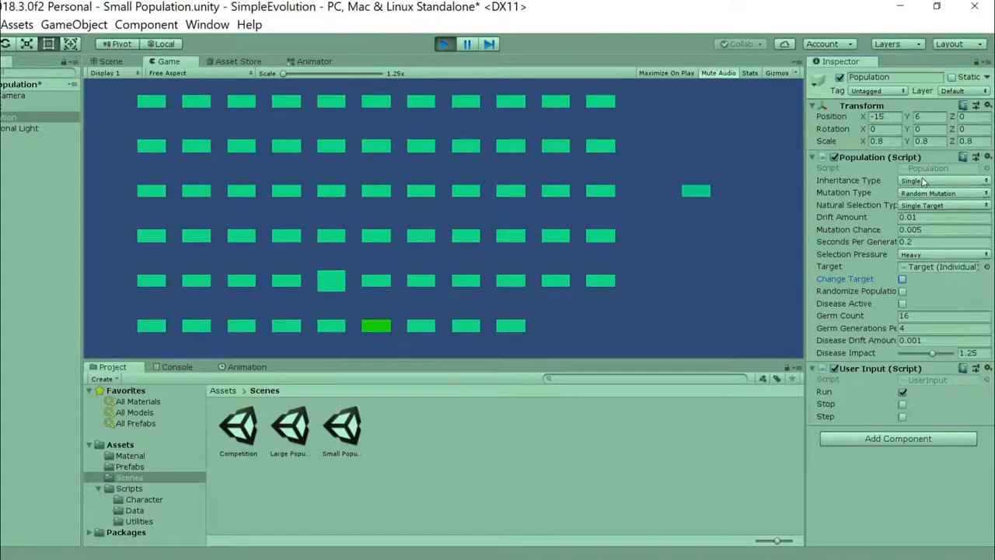
# Set Inheritance Type to Double Random so offspring inherit from two random parents
pyautogui.click(941, 180)
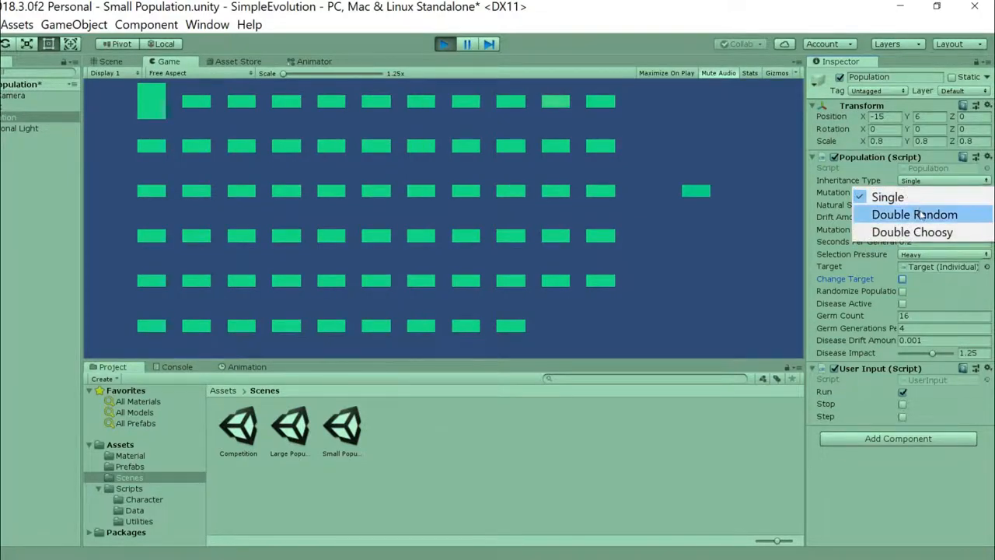
pyautogui.click(914, 215)
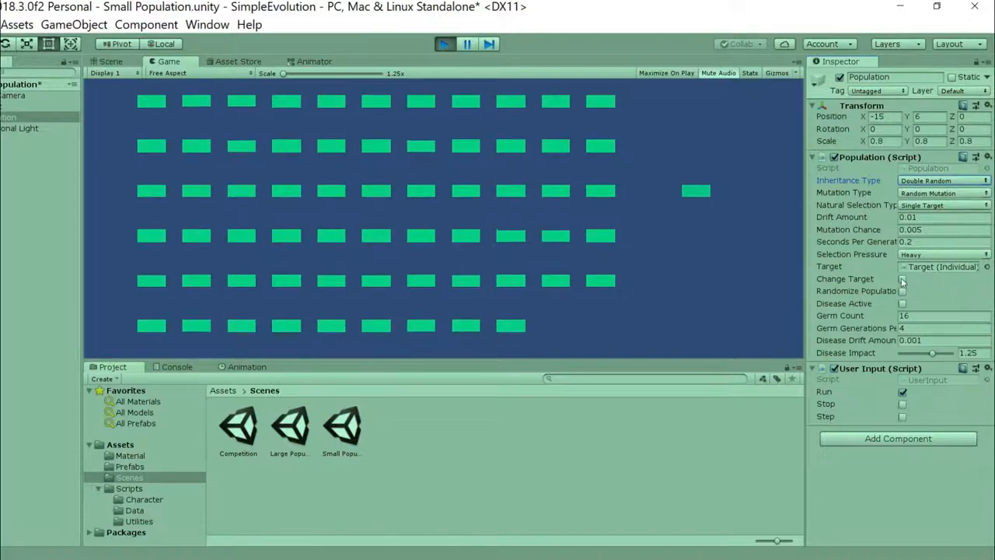
pyautogui.click(902, 278)
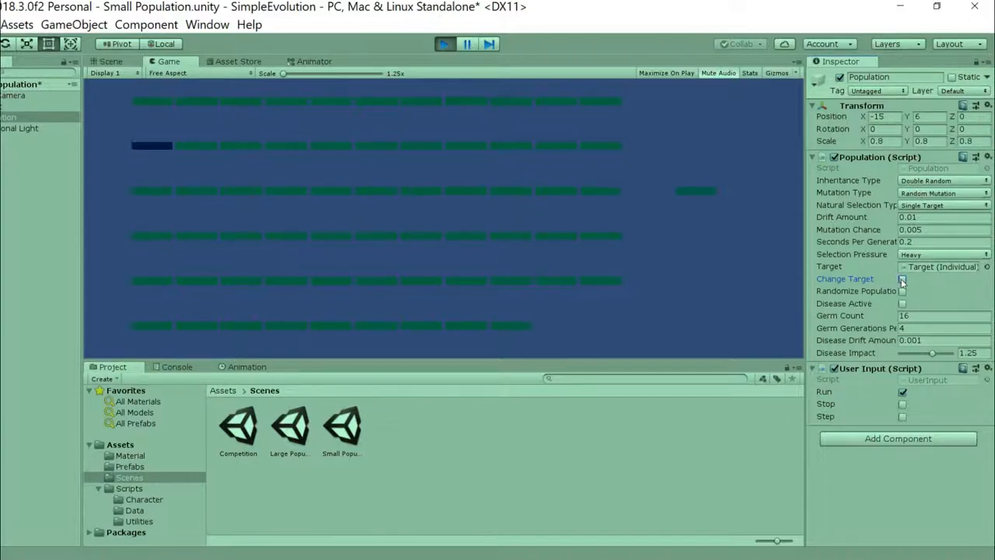
# Set Mutation Type to Drift and retarget the two-parent population
pyautogui.click(943, 193)
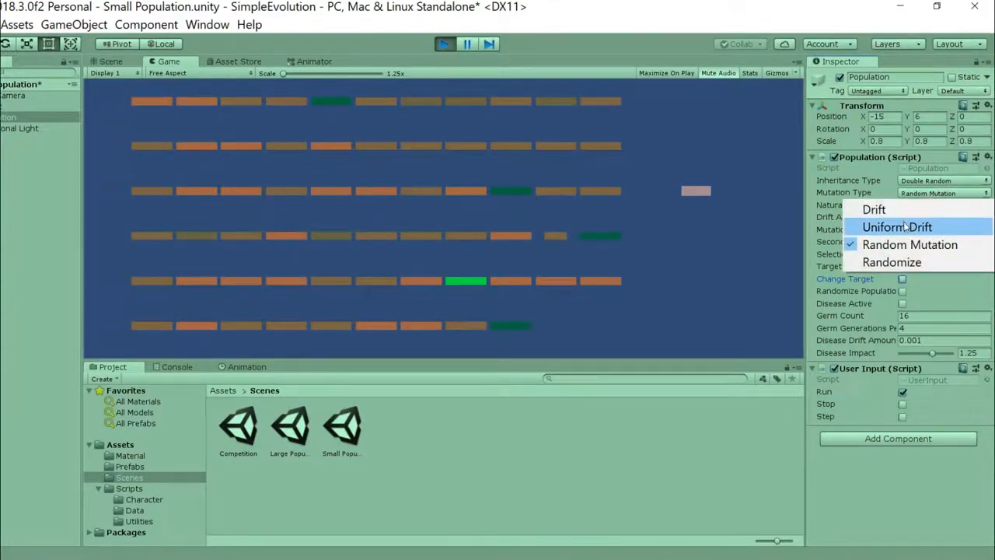
pyautogui.click(872, 208)
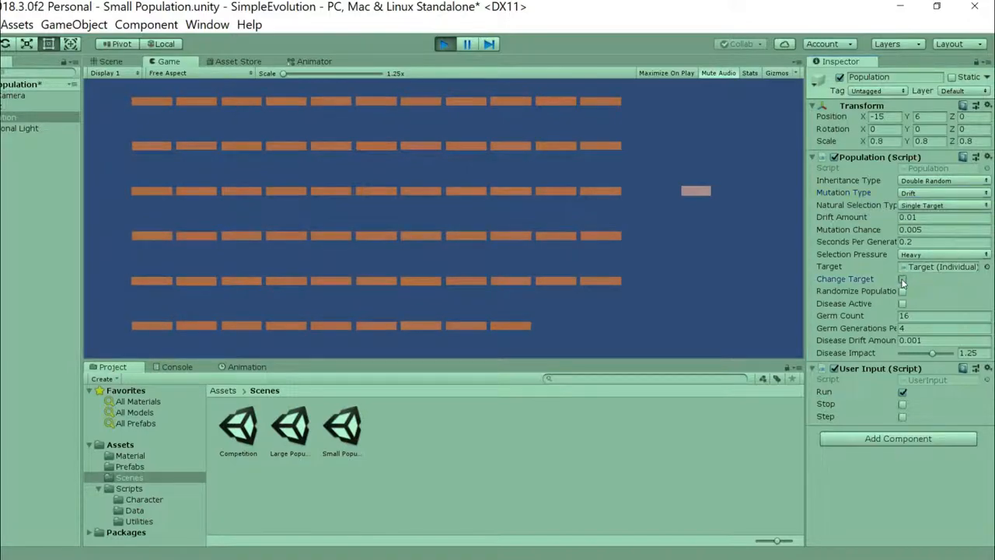
pyautogui.click(901, 279)
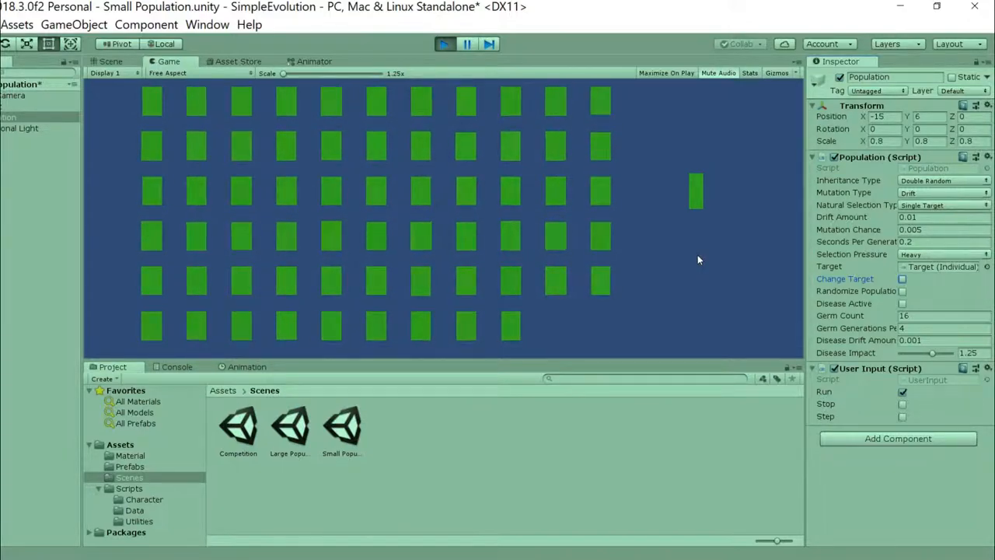
# Exit play mode so the Small Population resets to identical white squares
pyautogui.click(445, 43)
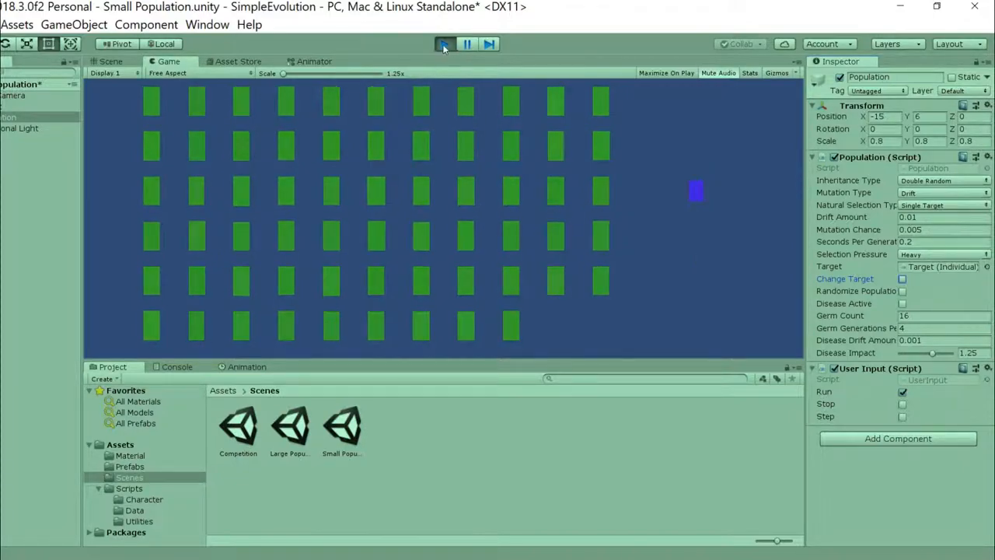
pyautogui.click(443, 44)
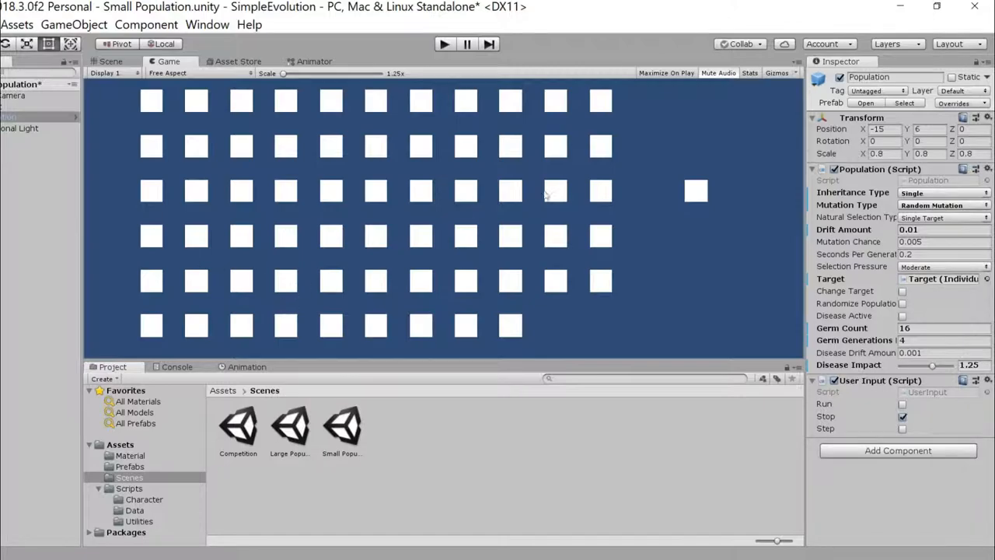
pyautogui.moveTo(425, 202)
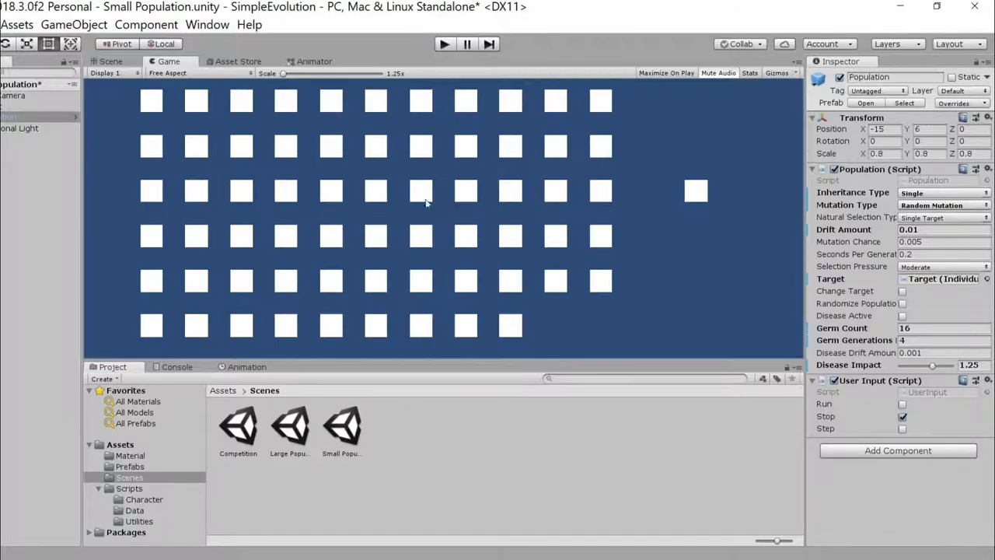
# Load the Competition scene, discarding the unsaved Small Population changes
pyautogui.doubleClick(238, 427)
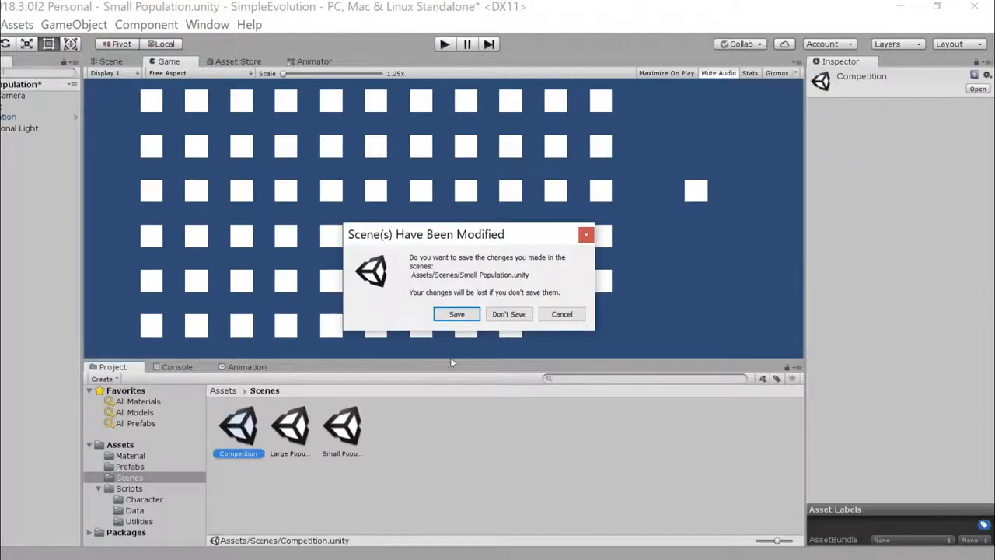
pyautogui.click(508, 314)
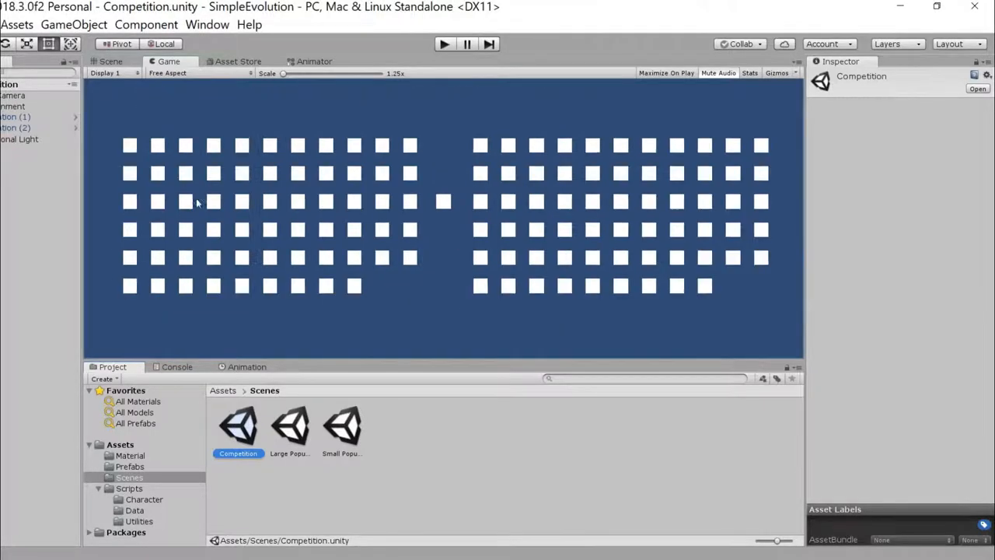
# Select each Population object in the Hierarchy to inspect its settings
pyautogui.click(24, 117)
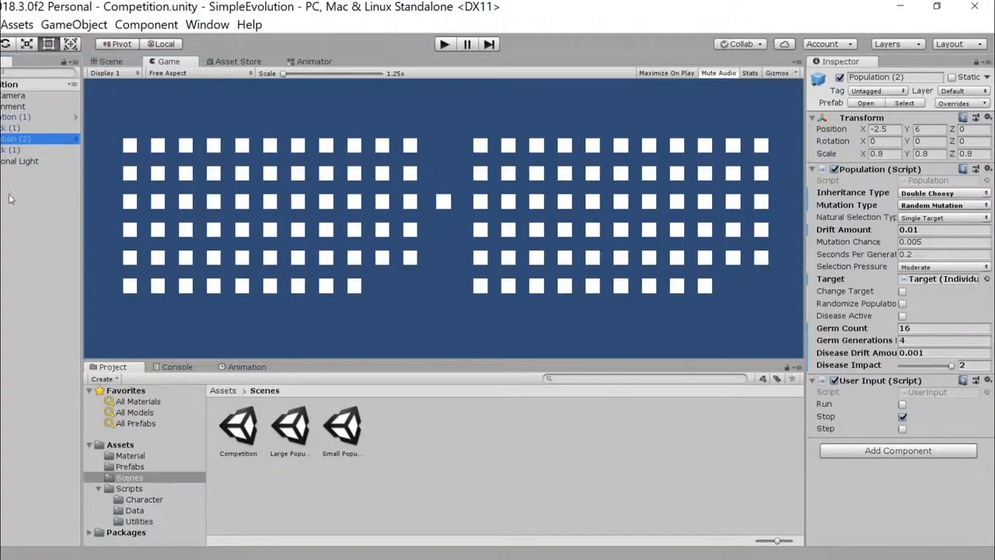
pyautogui.click(15, 106)
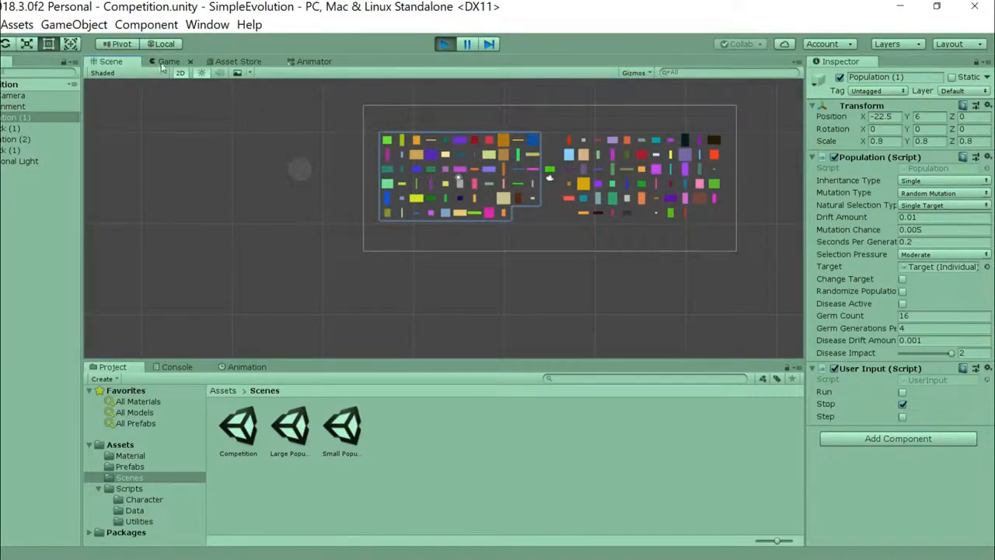
# Watch the Competition run in the Game view, maximized to fill the window
pyautogui.click(168, 62)
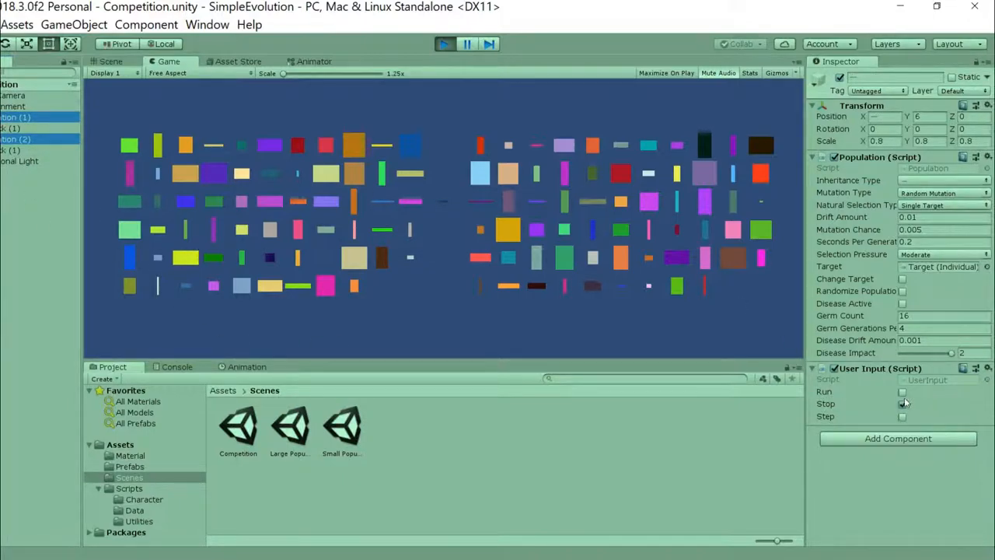
pyautogui.click(901, 392)
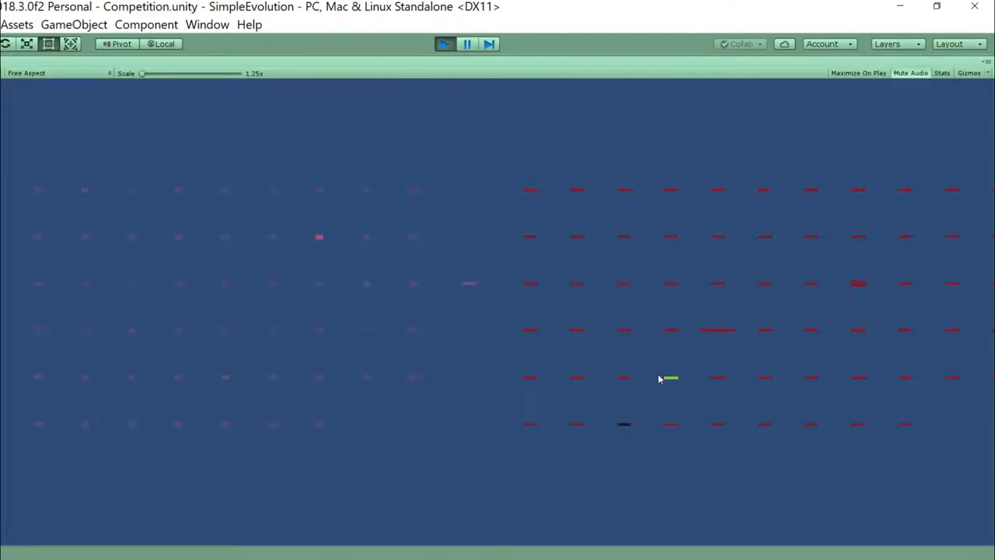
pyautogui.moveTo(381, 504)
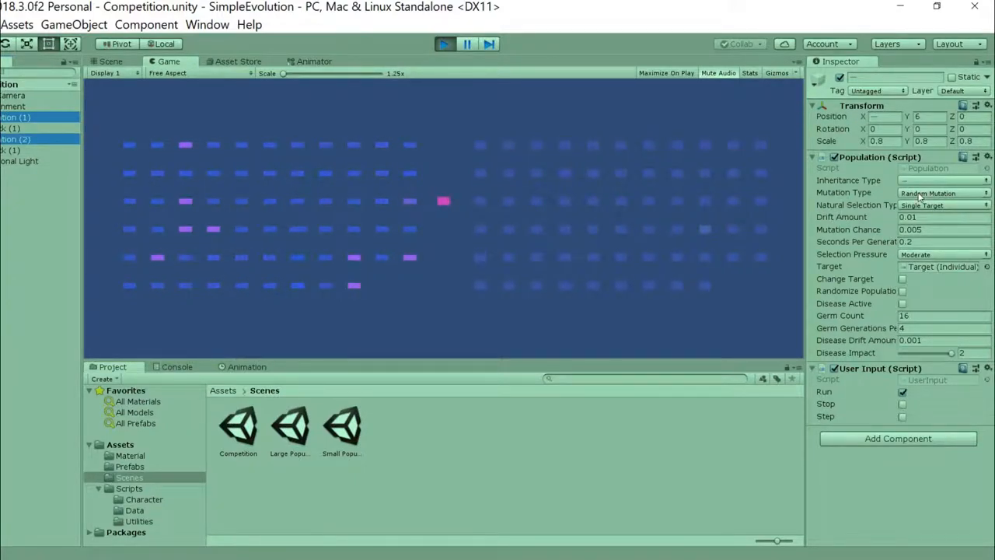
# Set Mutation Type to Drift for both populations and maximize the Game view
pyautogui.click(942, 193)
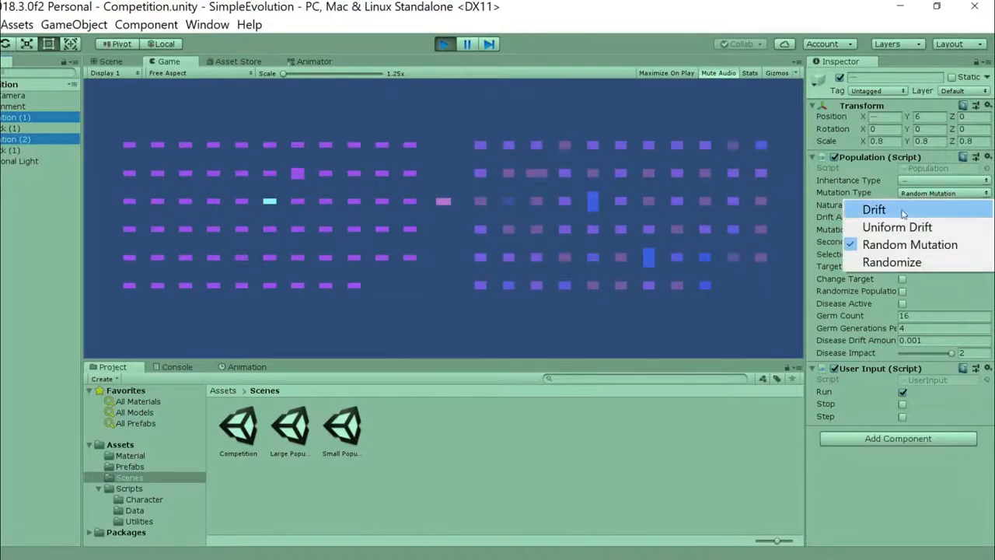
pyautogui.click(874, 208)
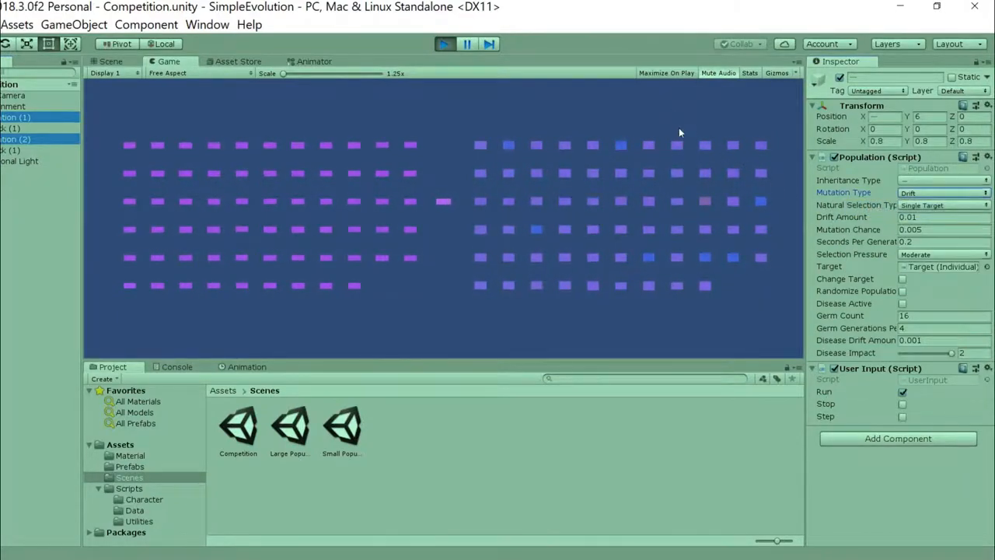
pyautogui.click(796, 60)
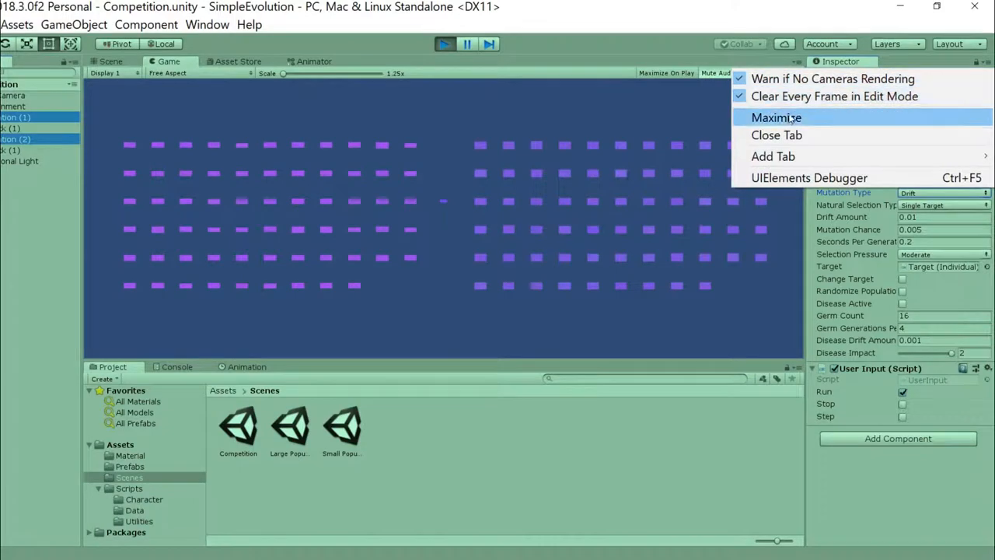
pyautogui.click(774, 117)
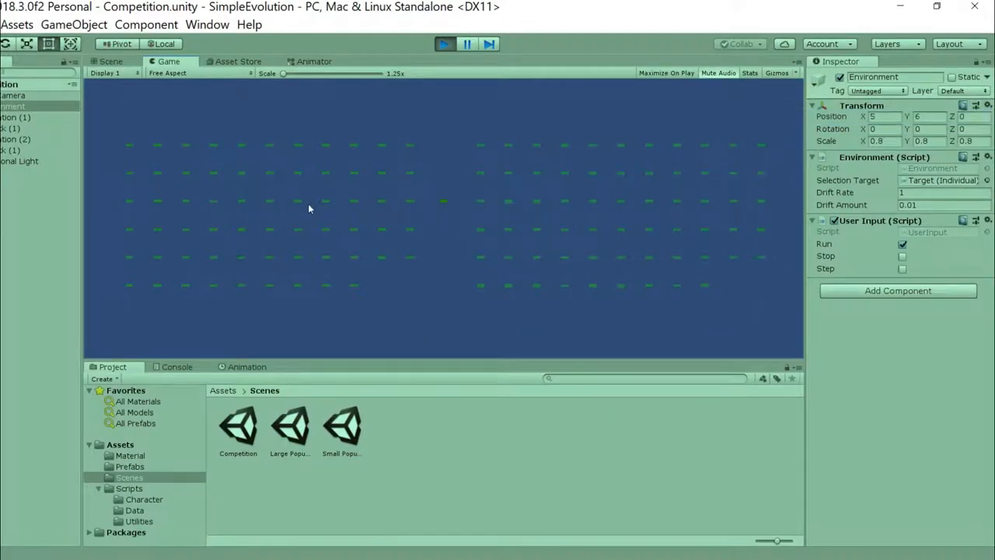
pyautogui.moveTo(126, 121)
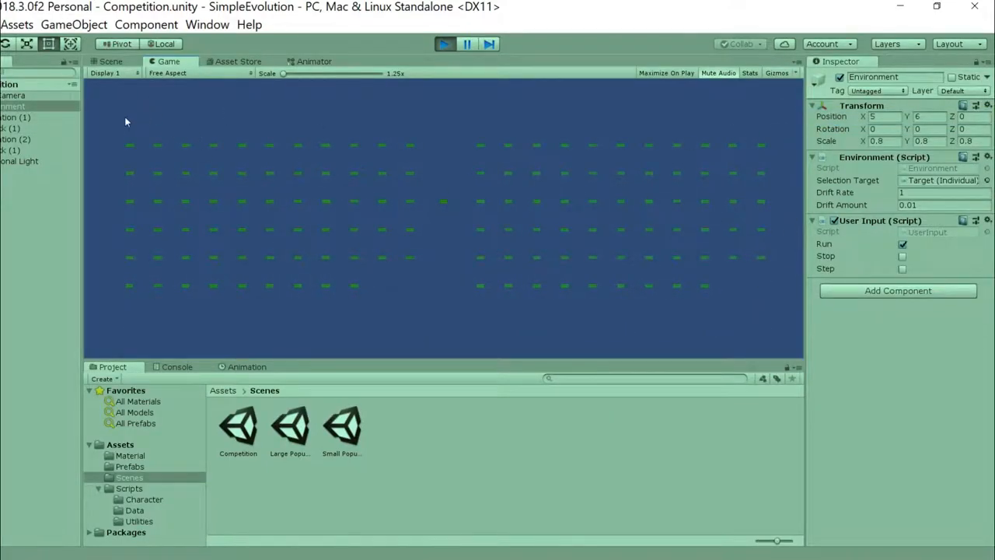
# Un-maximize the Game view to bring back the Hierarchy, Inspector and Project panels
pyautogui.click(15, 117)
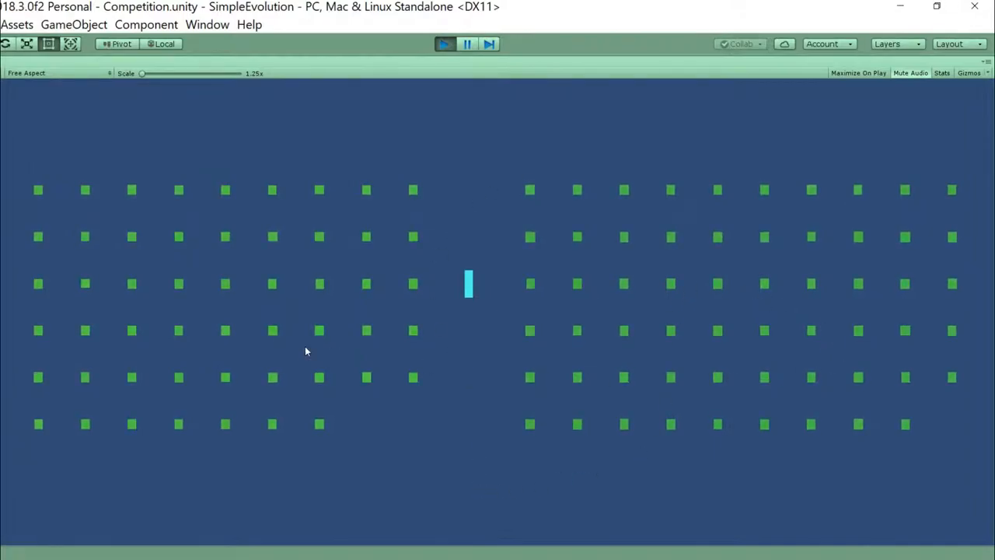
pyautogui.moveTo(487, 296)
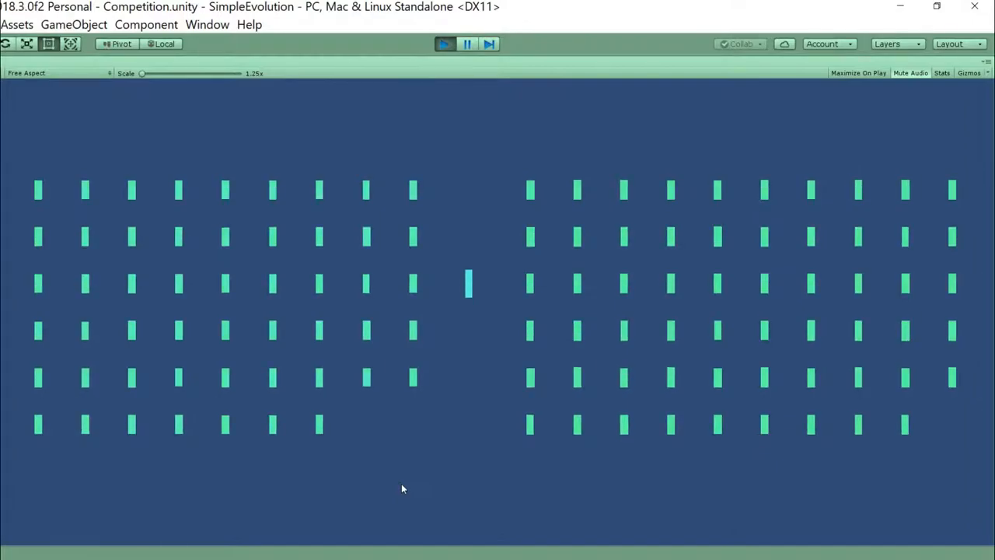
pyautogui.moveTo(535, 423)
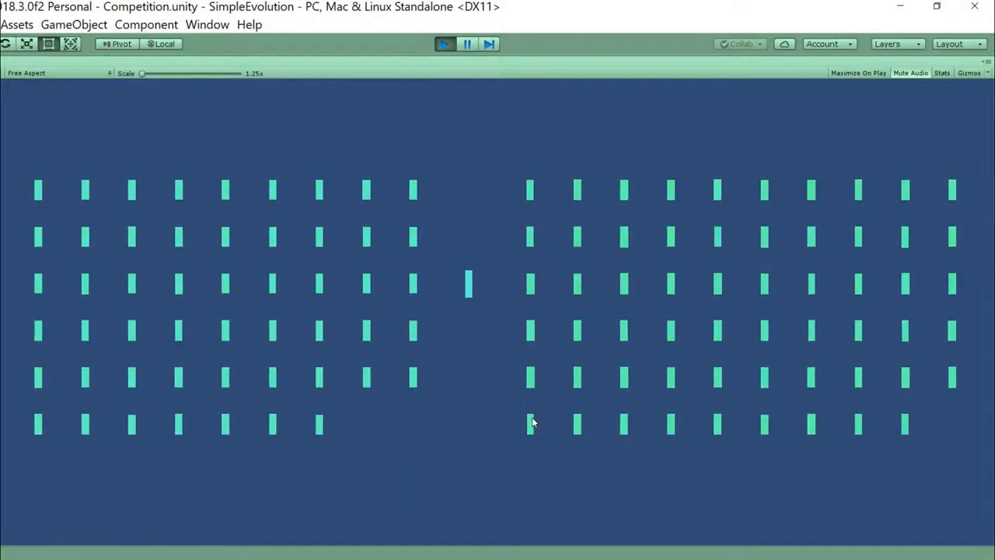
pyautogui.moveTo(495, 498)
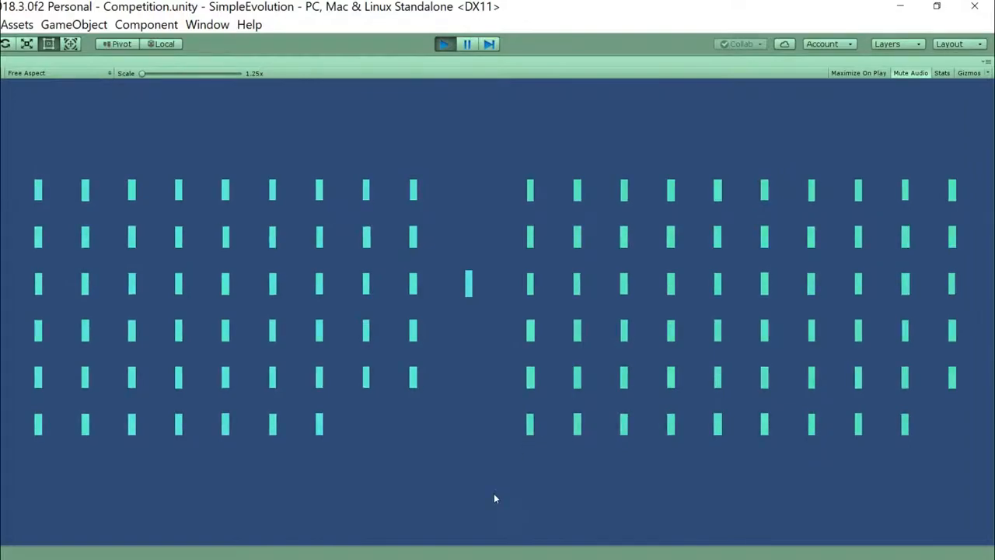
pyautogui.moveTo(391, 525)
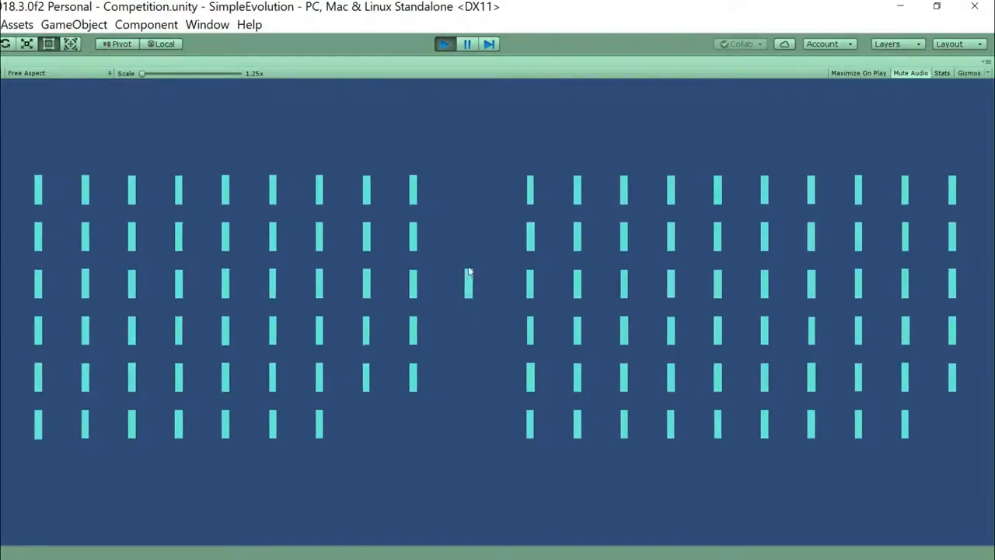
pyautogui.moveTo(442, 313)
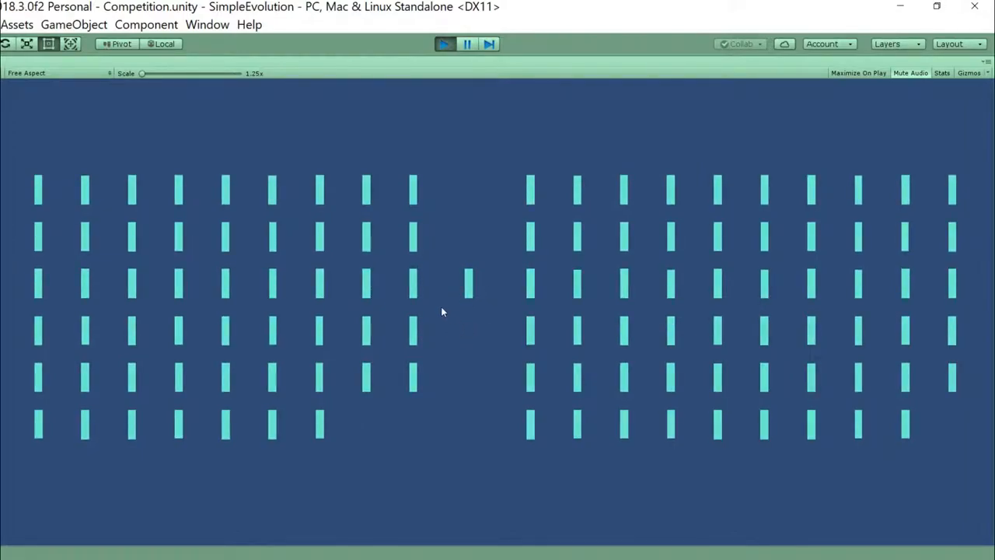
pyautogui.moveTo(803, 397)
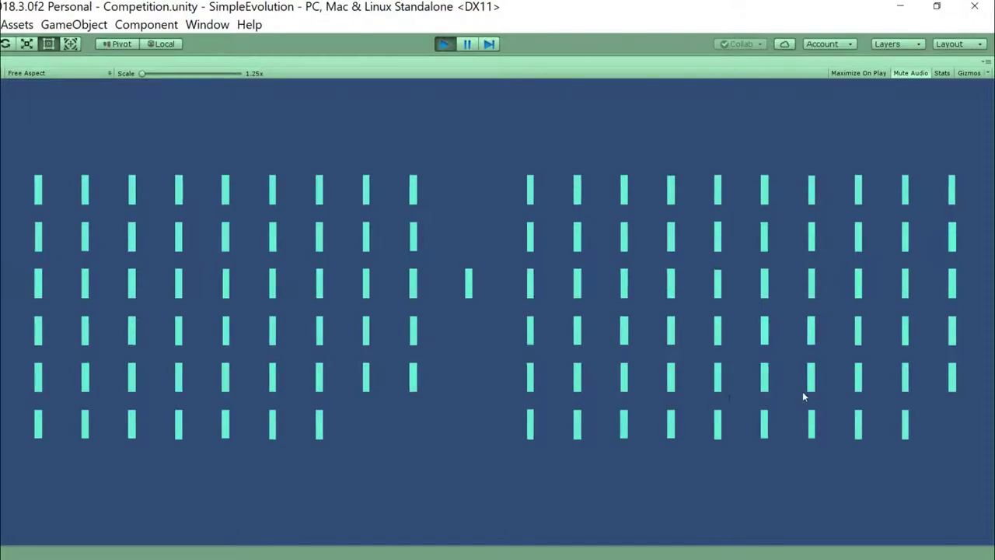
pyautogui.moveTo(531, 211)
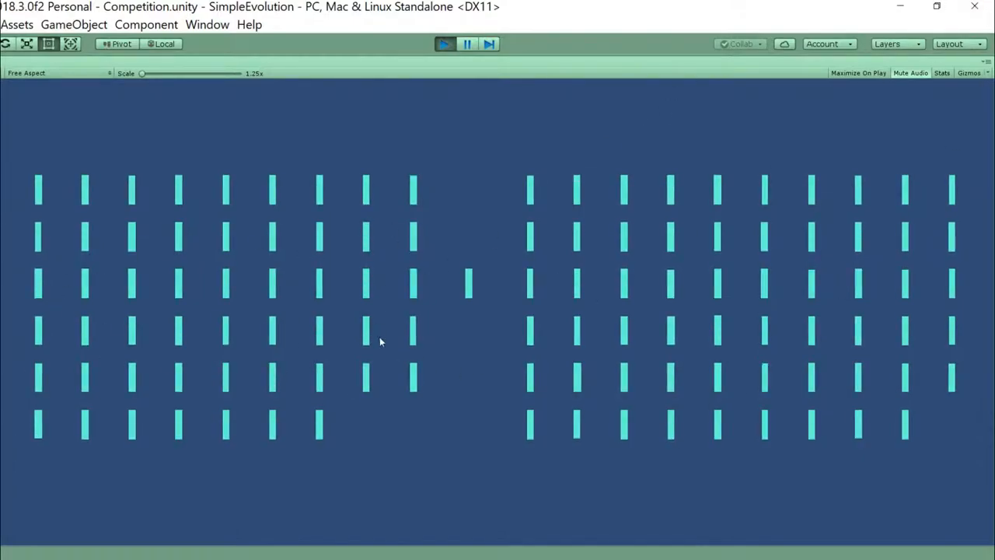
pyautogui.moveTo(494, 330)
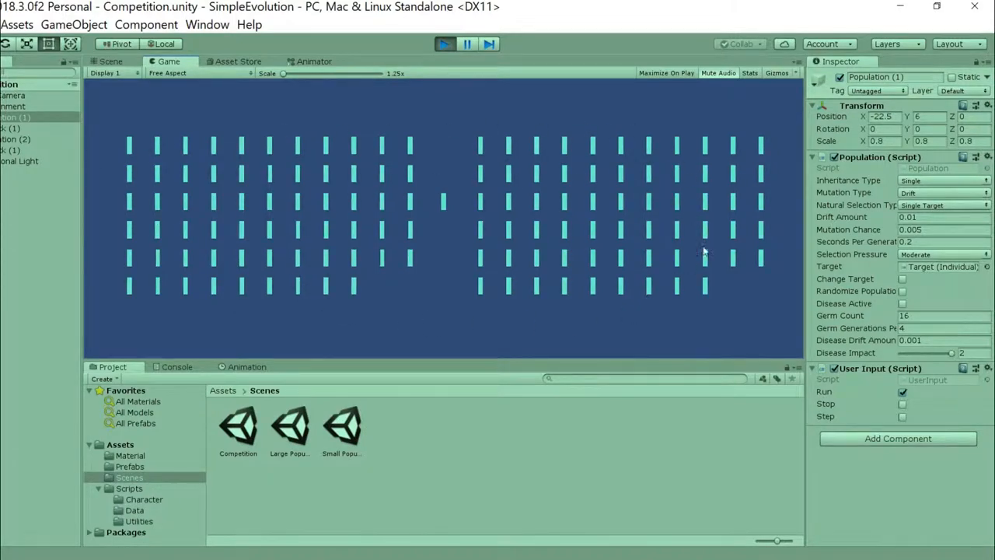
# Tick Change Target in the Population script so both groups evolve toward a new colour
pyautogui.click(902, 279)
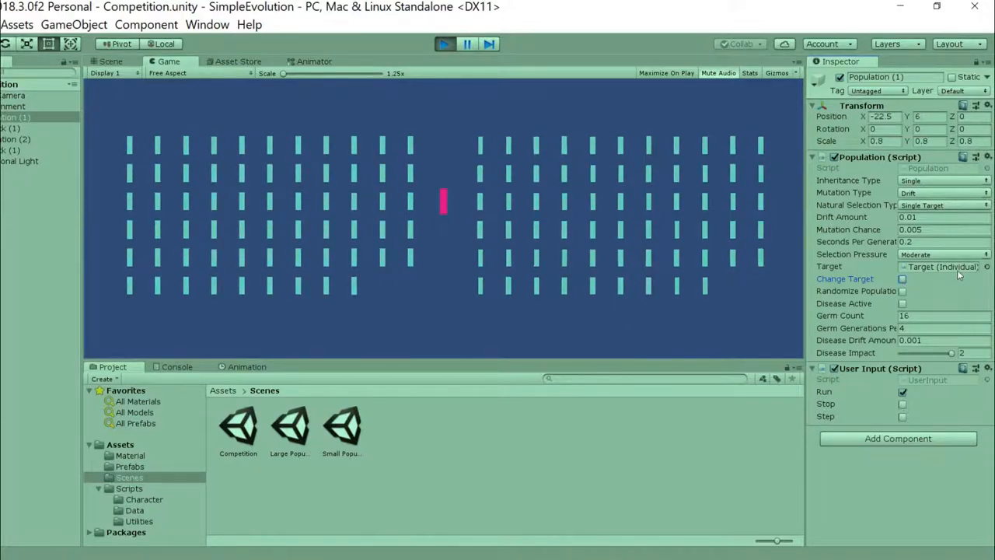
pyautogui.moveTo(933, 287)
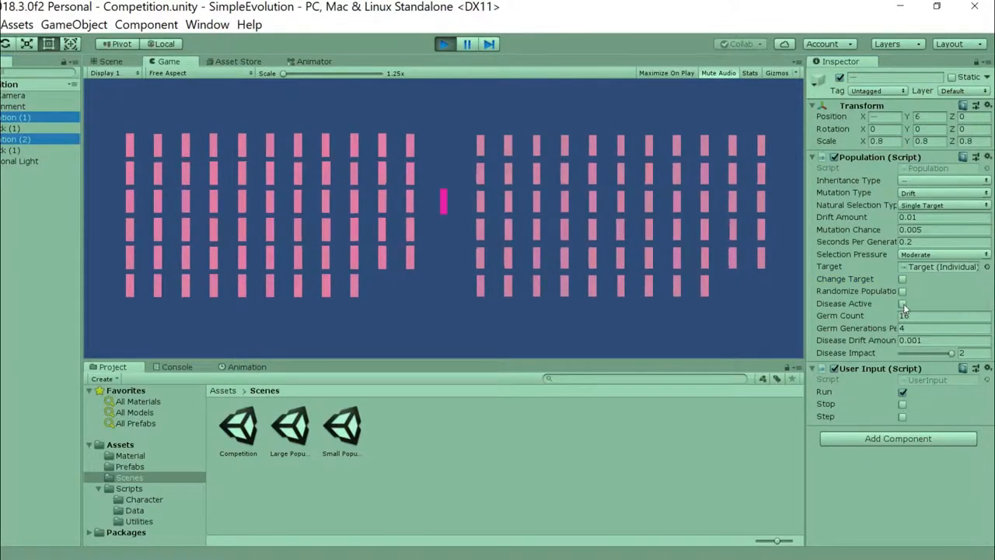
# Tick Disease Active in the Population script and maximize the Game view to watch
pyautogui.click(902, 303)
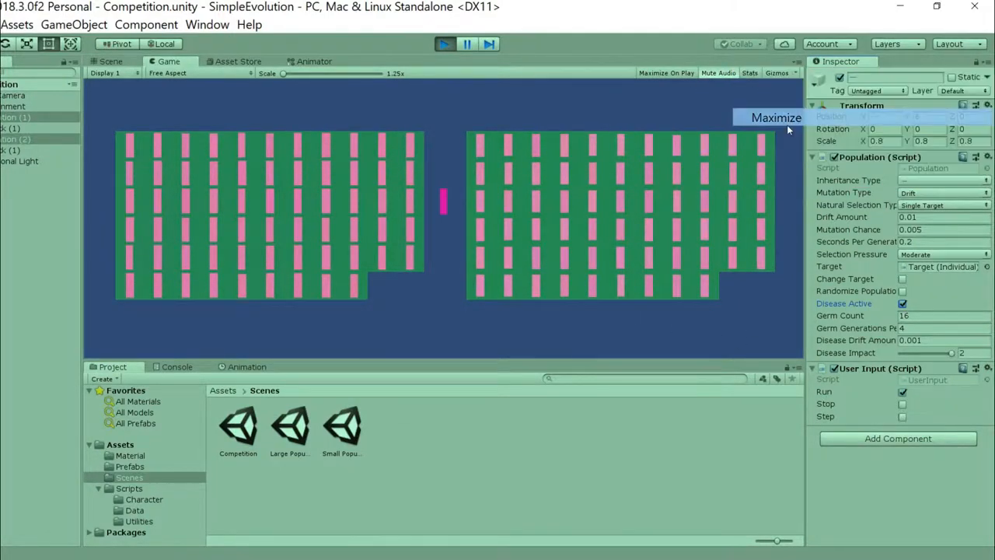
pyautogui.click(775, 118)
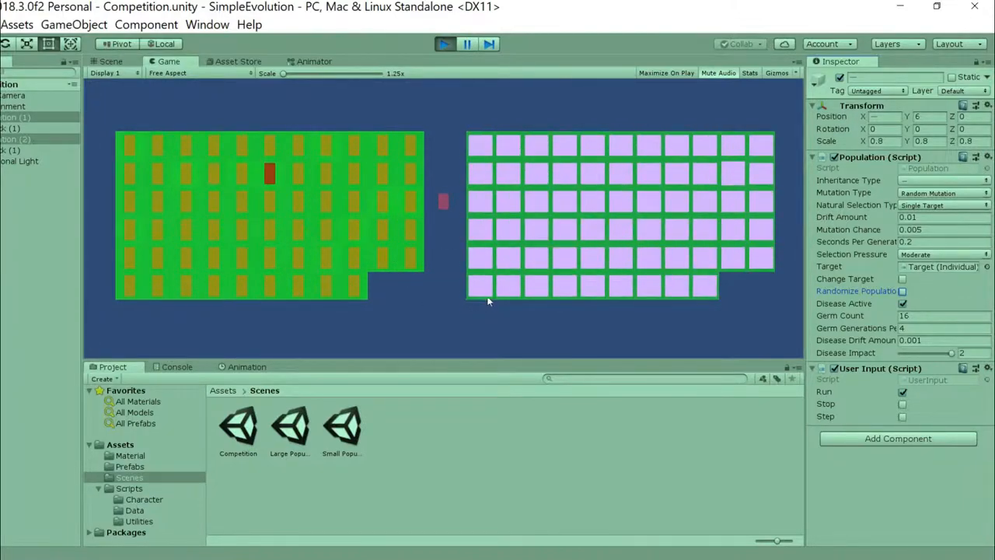
# Untick Disease Active so the diseased tiles vanish behind both populations
pyautogui.click(898, 303)
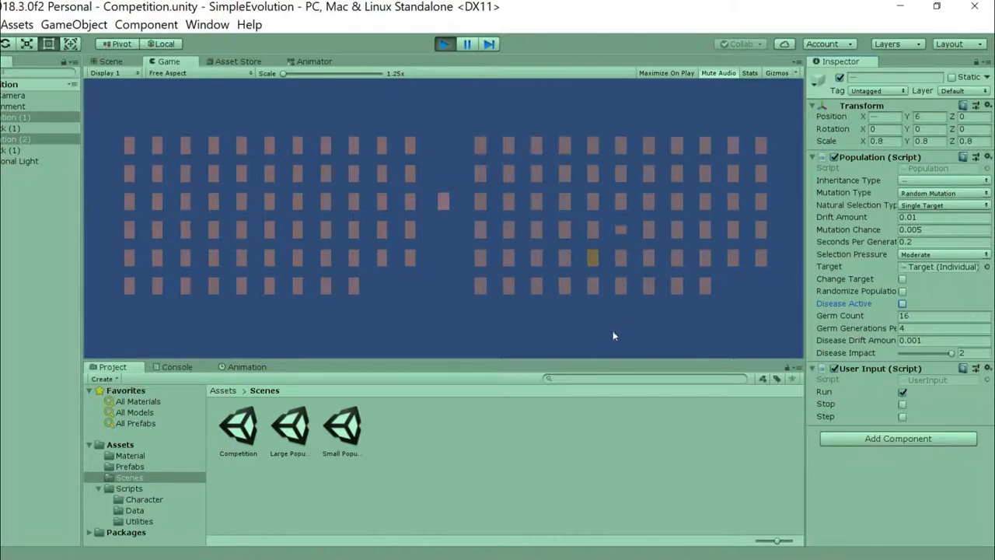
pyautogui.moveTo(283, 191)
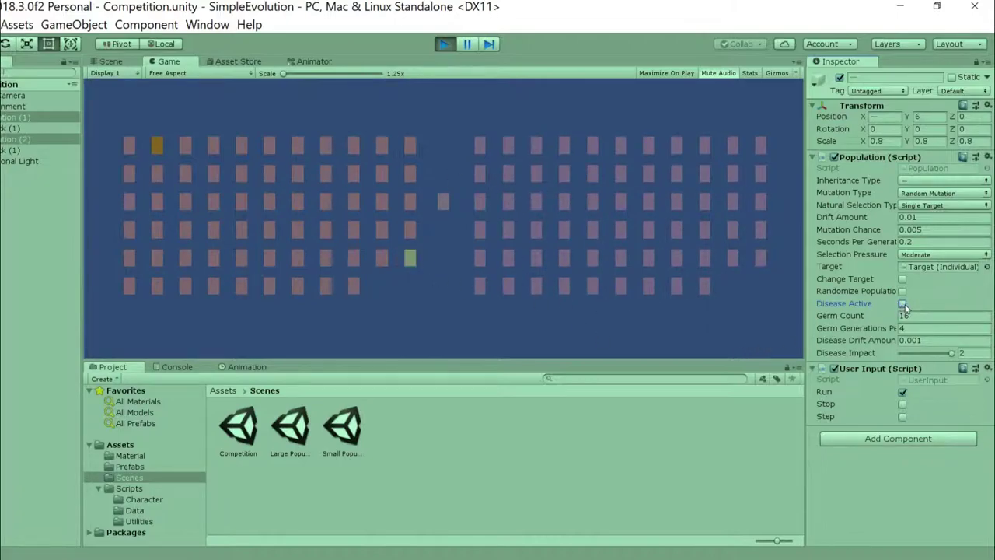
pyautogui.click(897, 303)
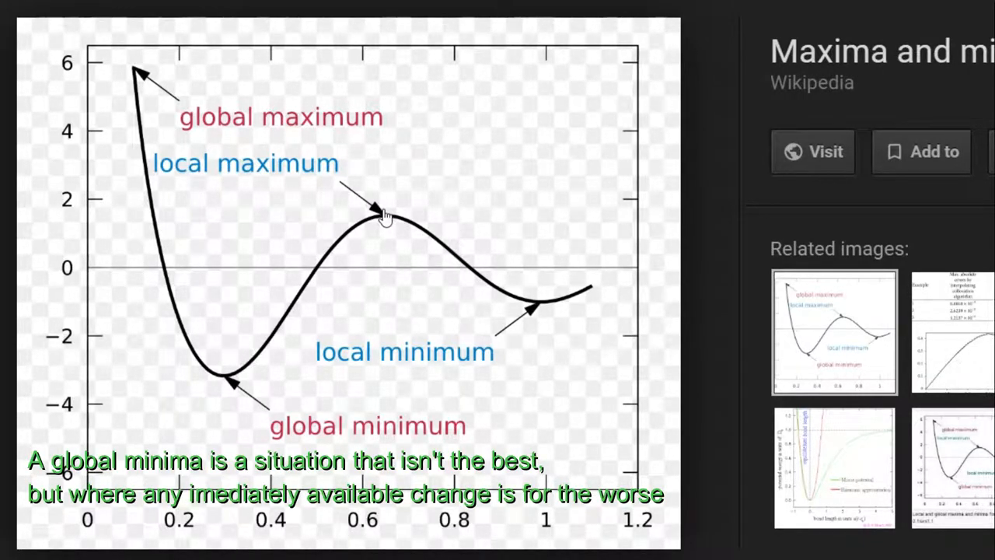
pyautogui.moveTo(544, 309)
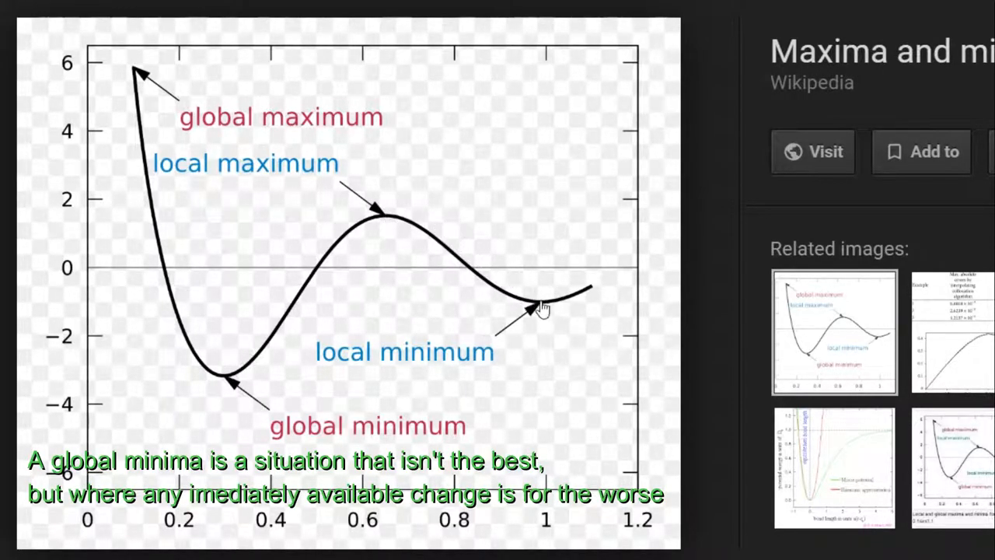
pyautogui.moveTo(398, 218)
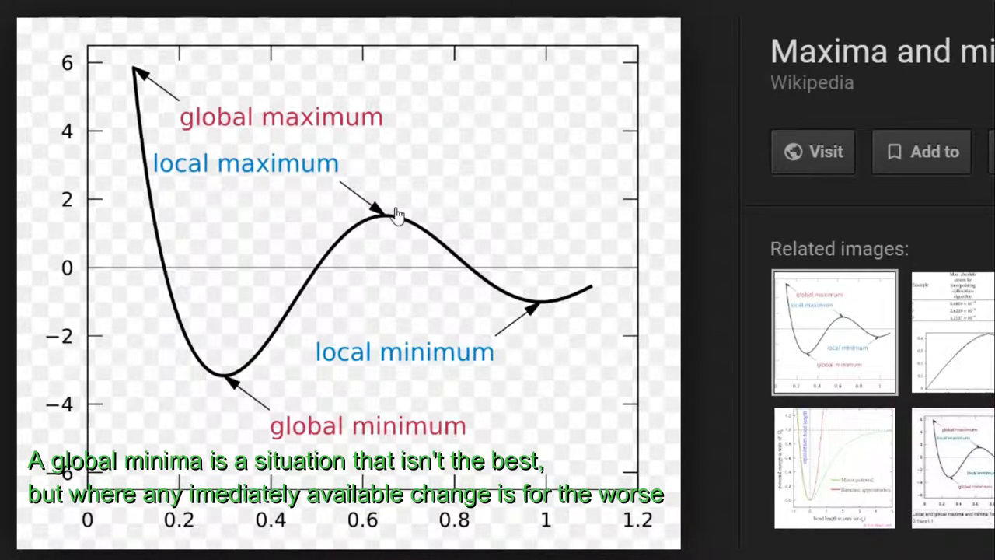
pyautogui.moveTo(544, 304)
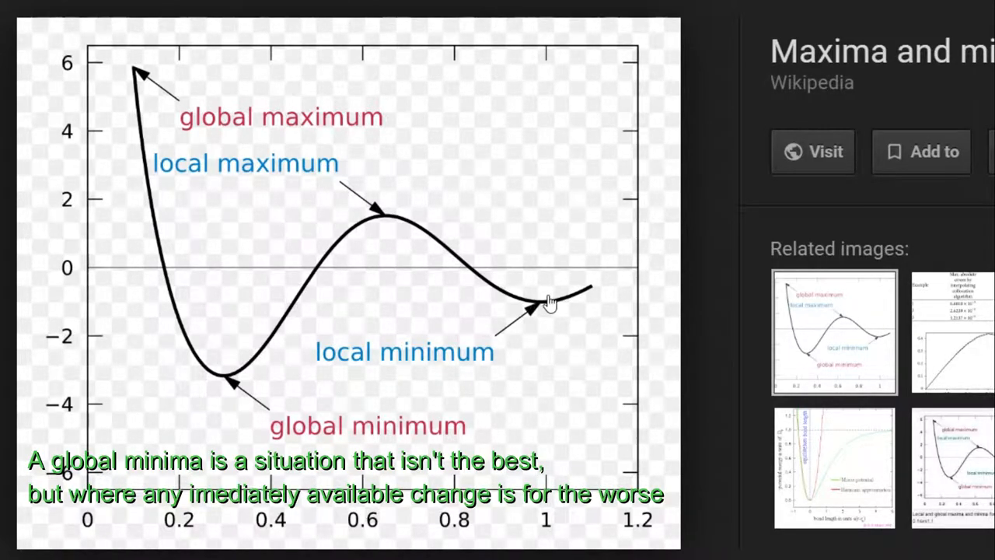
pyautogui.moveTo(338, 239)
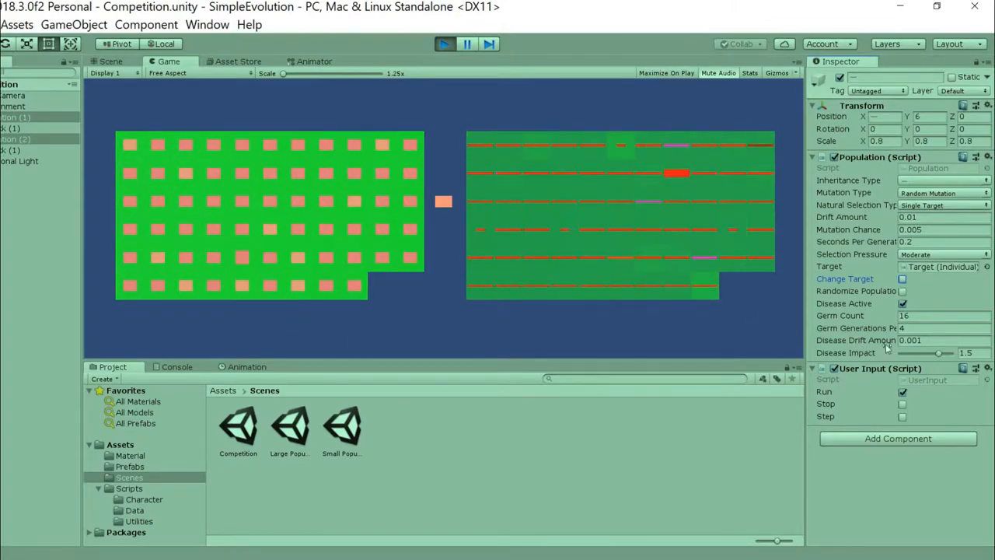
# Raise the Disease Impact slider from 1.5 to 2 in the Population script
pyautogui.moveTo(926, 352); pyautogui.dragTo(948, 351)
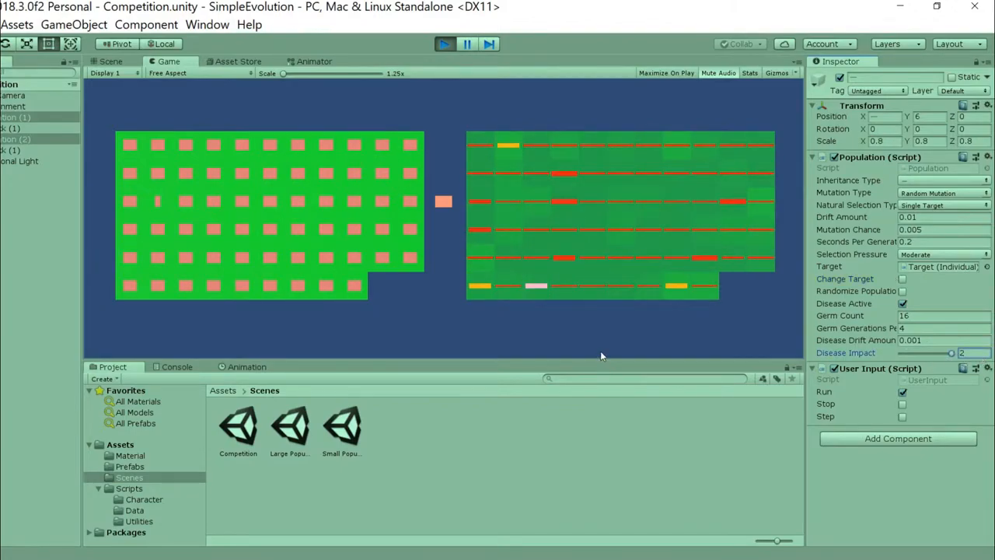